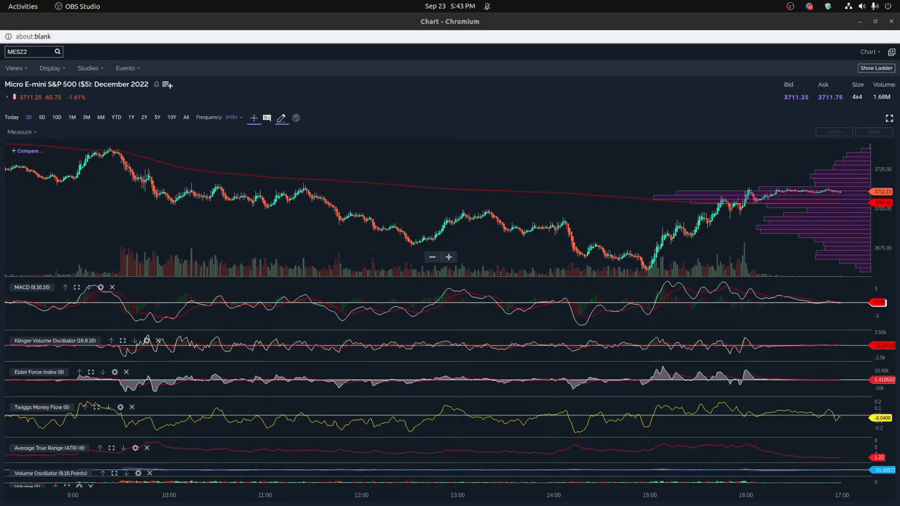
mouse_move(51, 266)
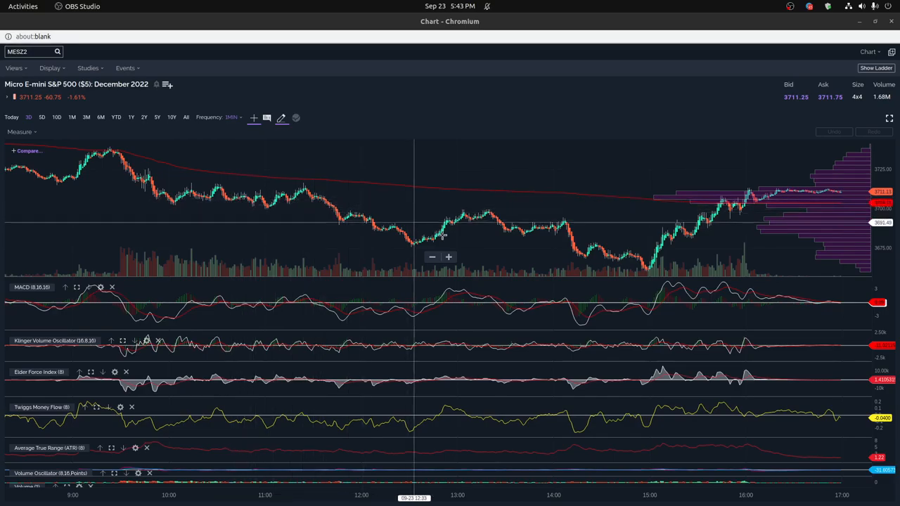
mouse_move(486, 248)
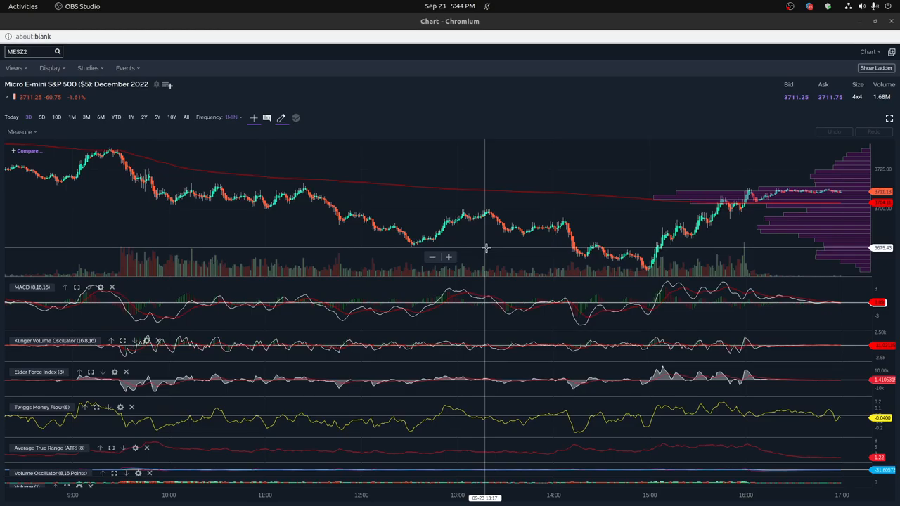
mouse_move(105, 174)
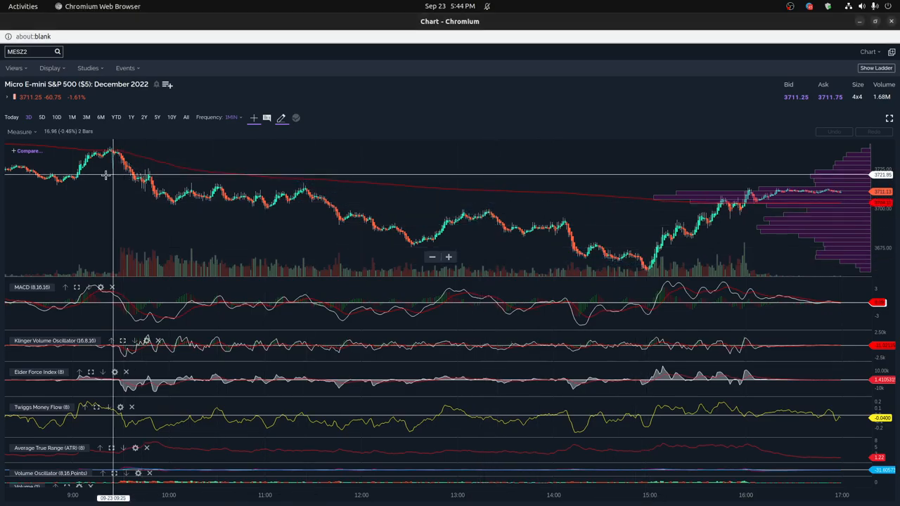
- Measure the roughly 49-point drop over 50 bars from the MES morning peak
left_click_drag(112, 148, 646, 260)
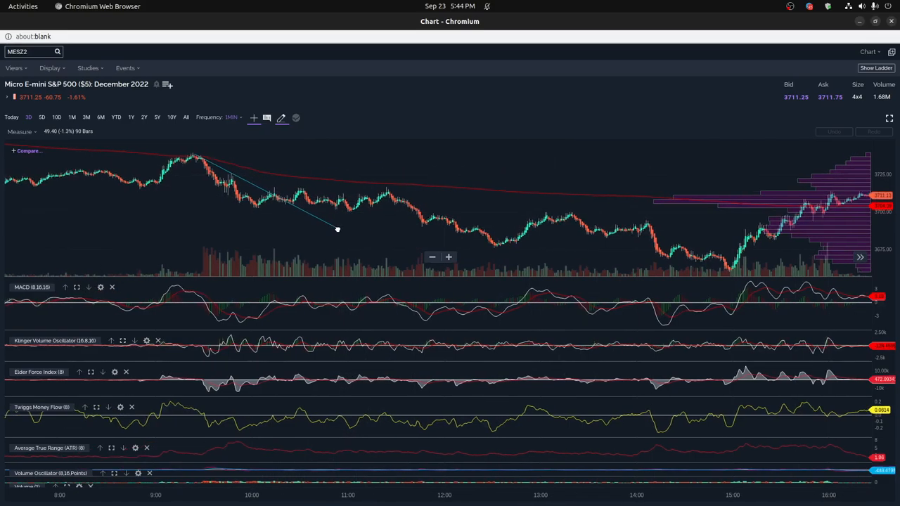
mouse_move(439, 232)
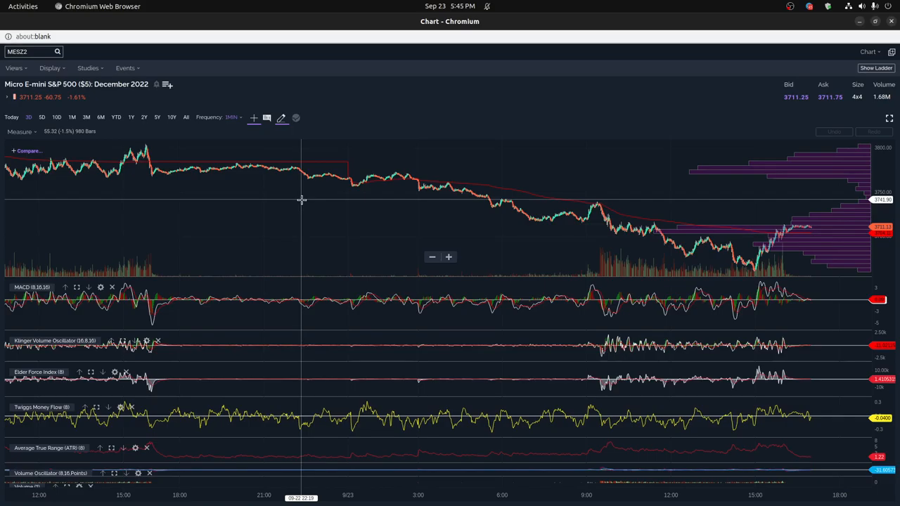
mouse_move(270, 171)
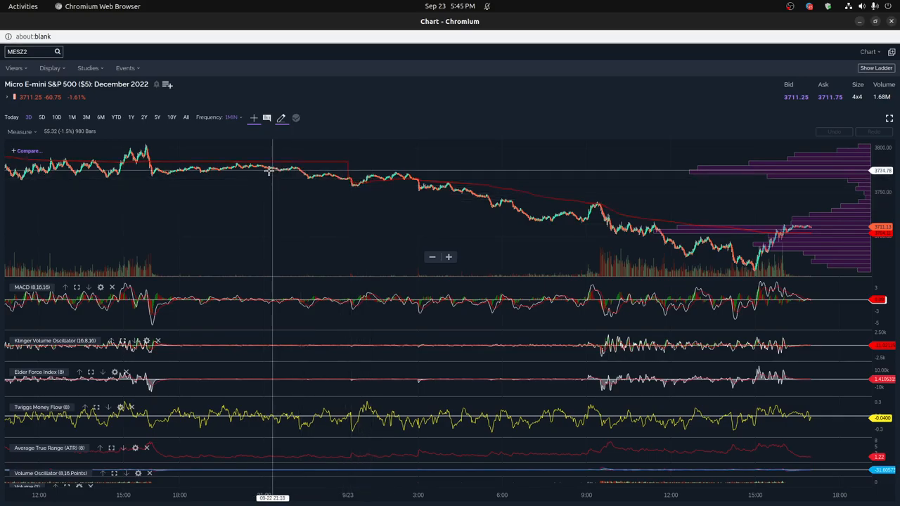
- Measure the MES price change from the overnight-session level into today
left_click_drag(270, 171, 512, 205)
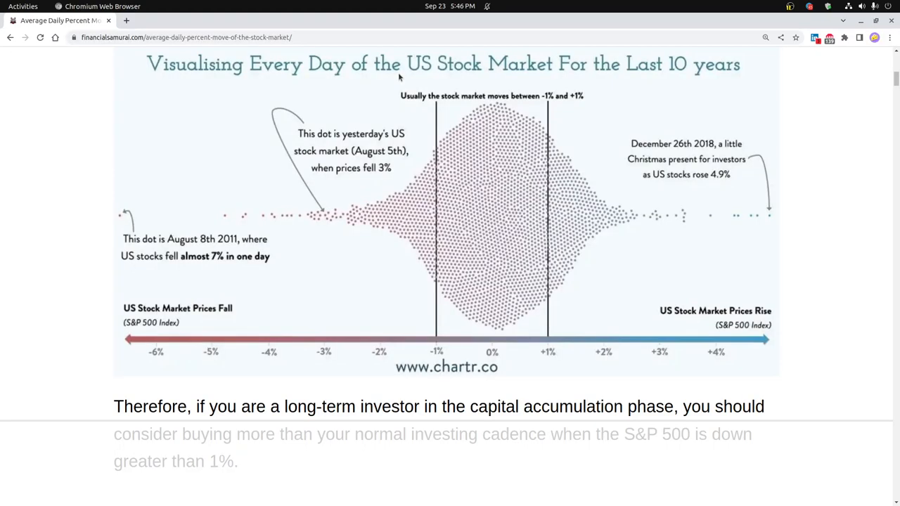
mouse_move(529, 168)
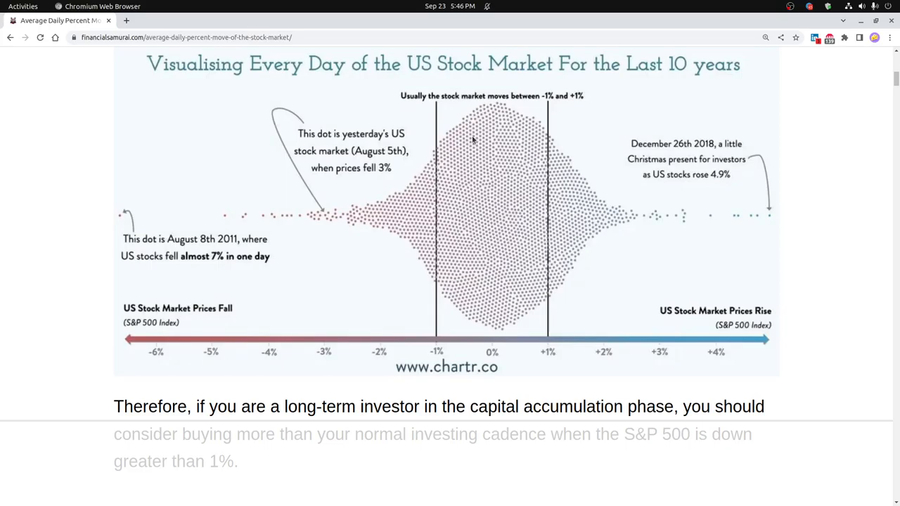
mouse_move(484, 182)
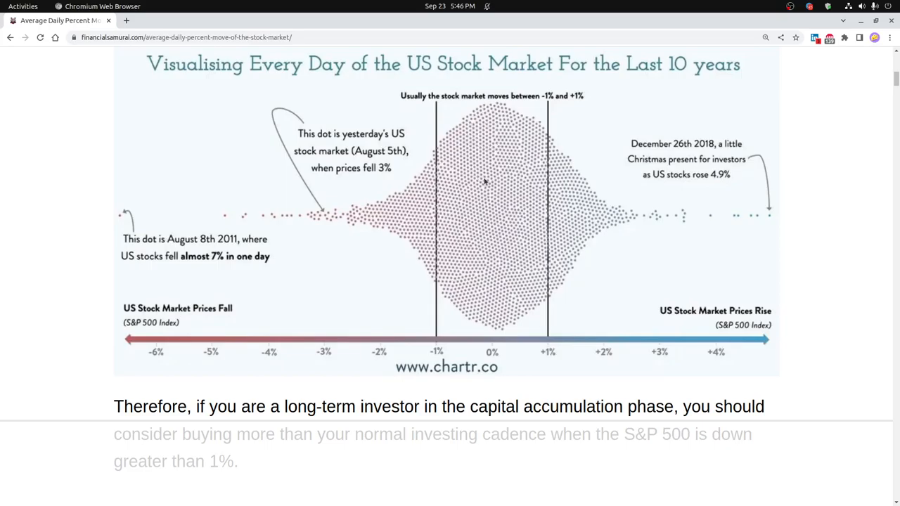
mouse_move(513, 144)
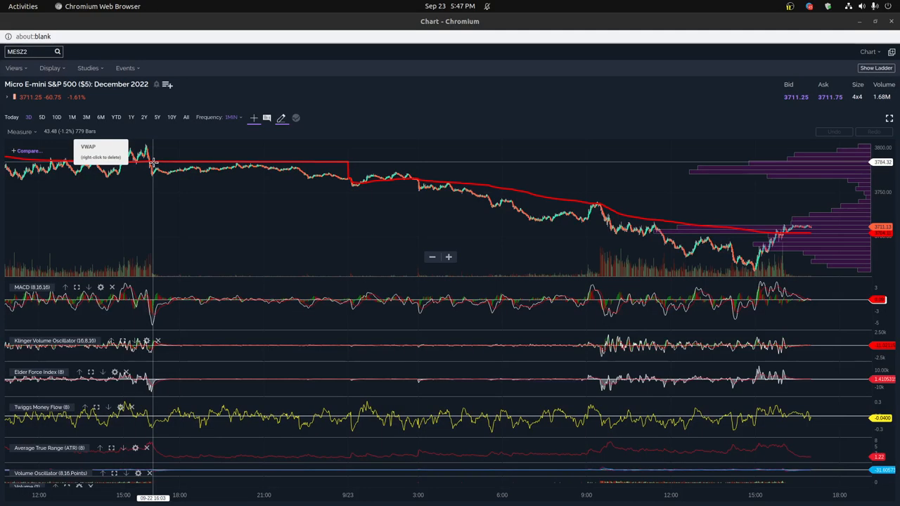
mouse_move(355, 162)
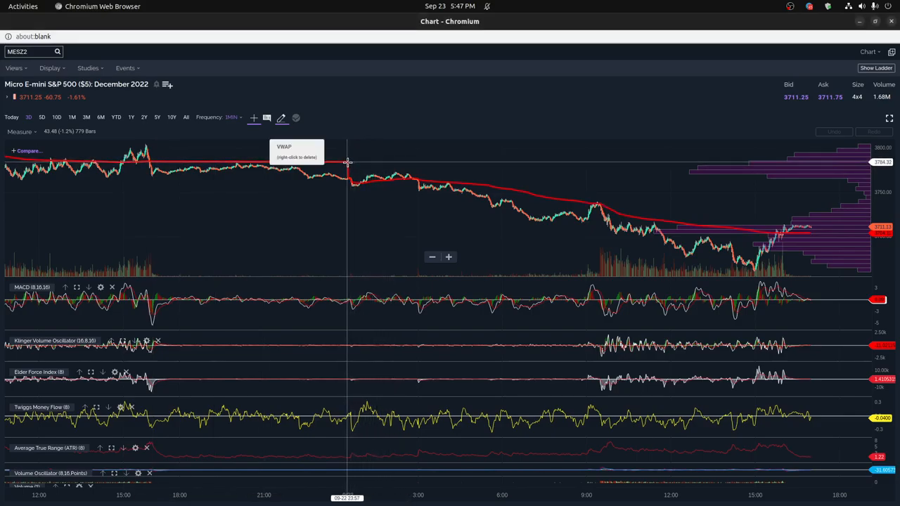
- Measure the roughly 76-point (2.1%) decline from the earlier high to the latest MES bars
left_click_drag(347, 162, 815, 233)
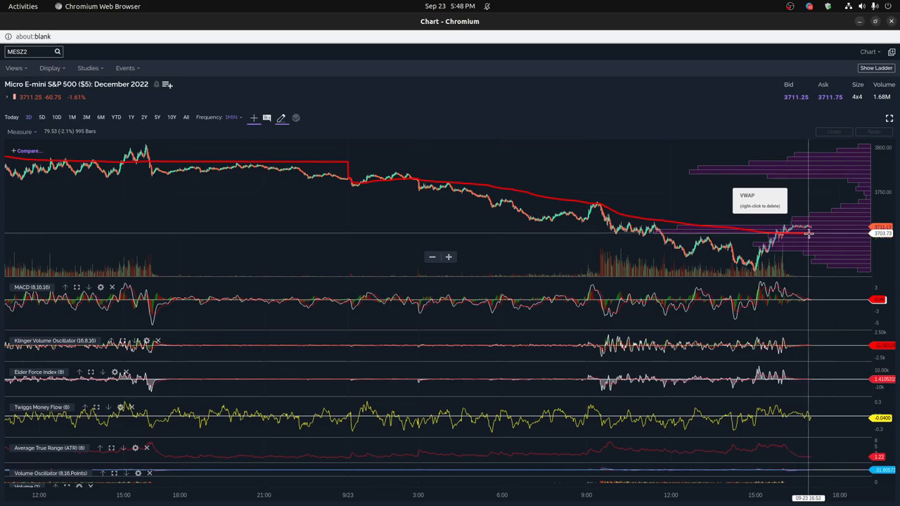
mouse_move(317, 158)
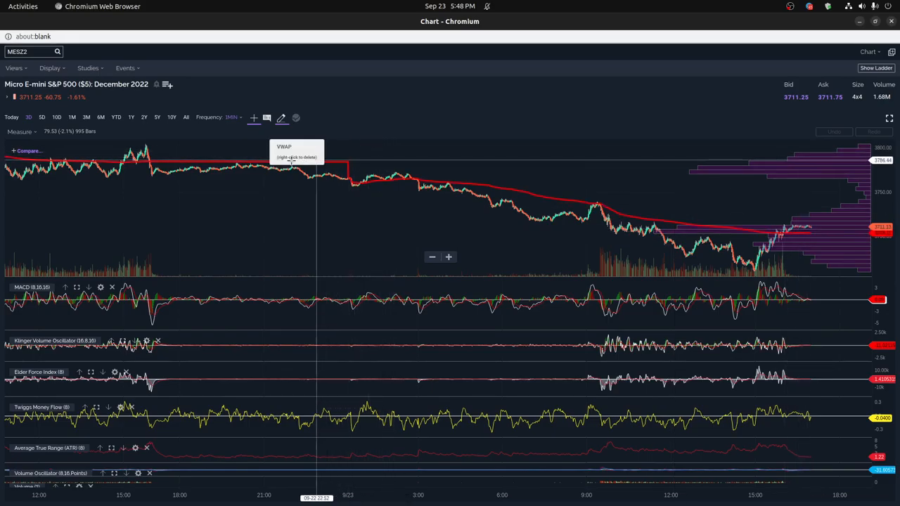
mouse_move(841, 236)
type("SPY")
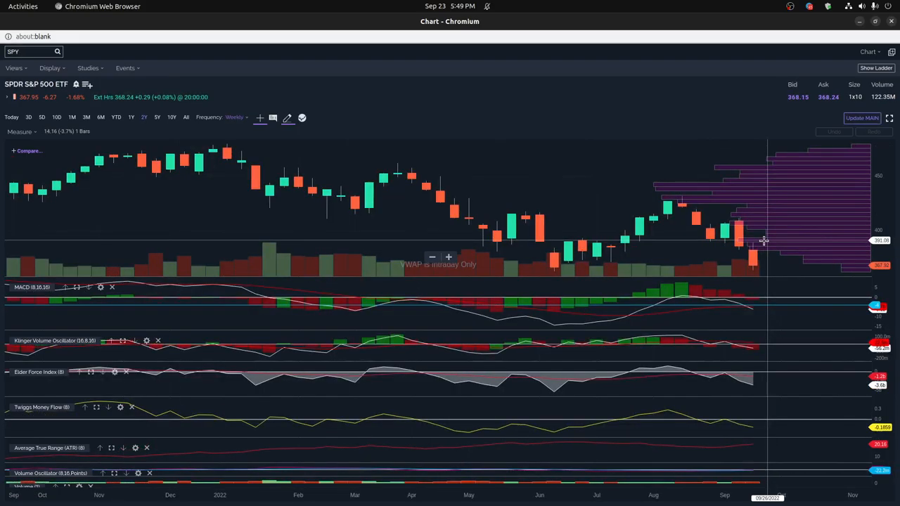
mouse_move(771, 252)
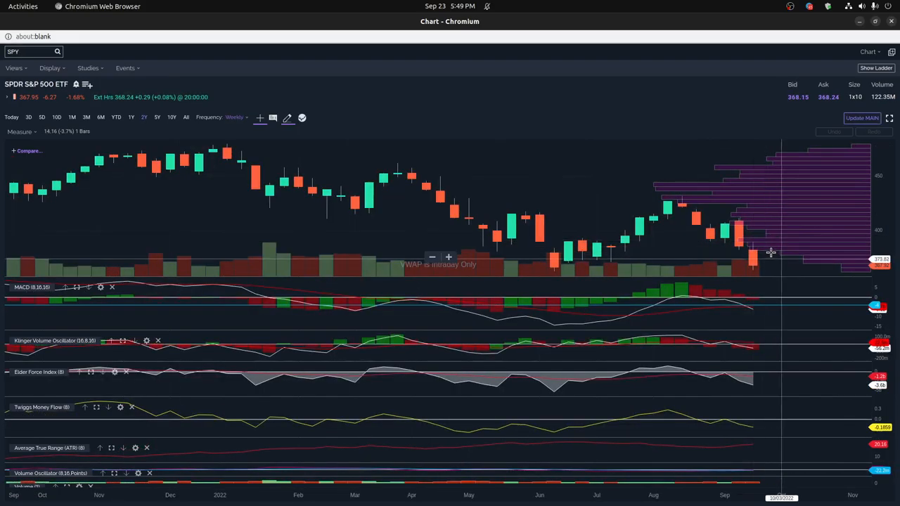
mouse_move(766, 267)
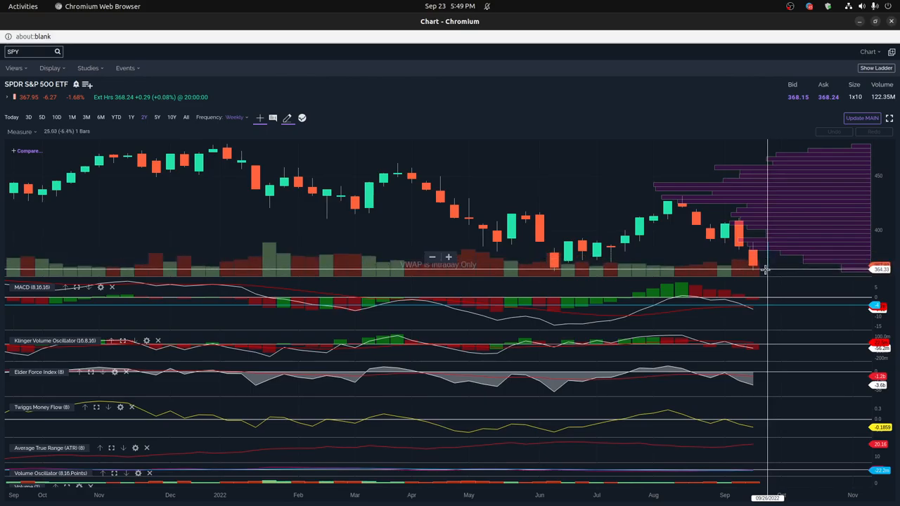
mouse_move(770, 270)
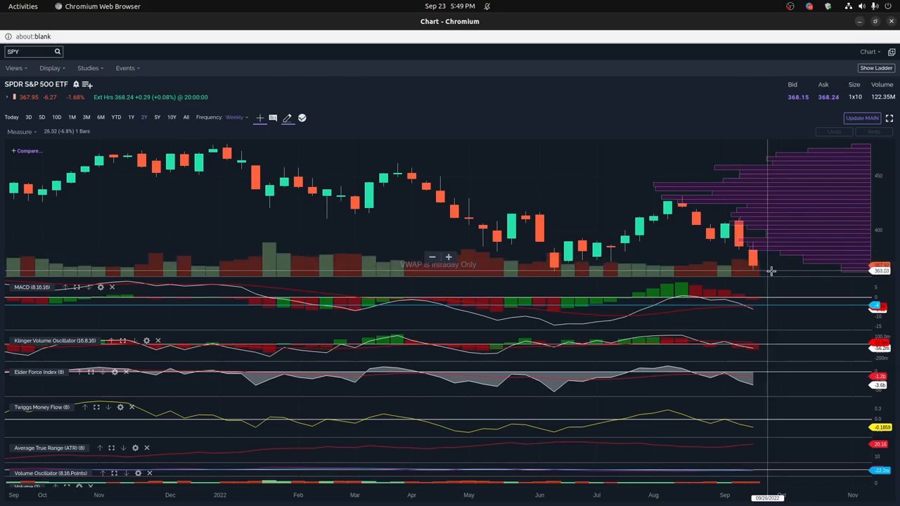
mouse_move(780, 272)
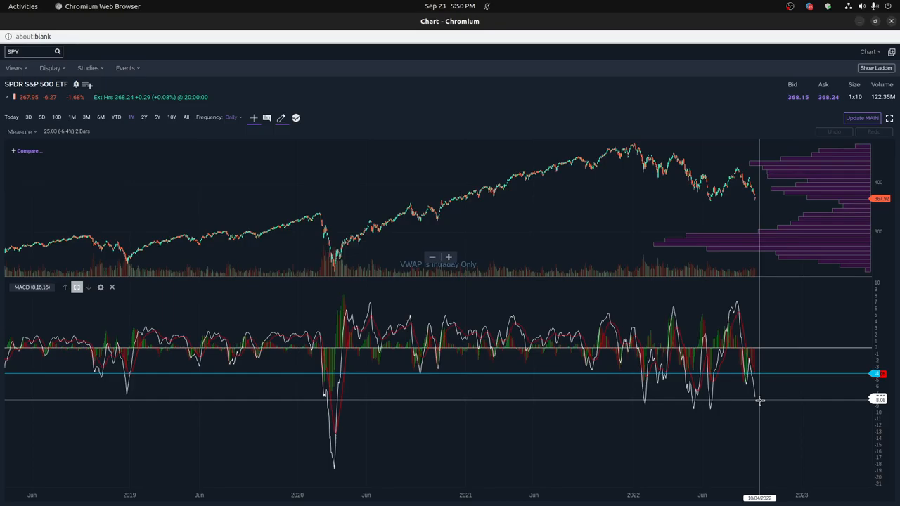
mouse_move(759, 407)
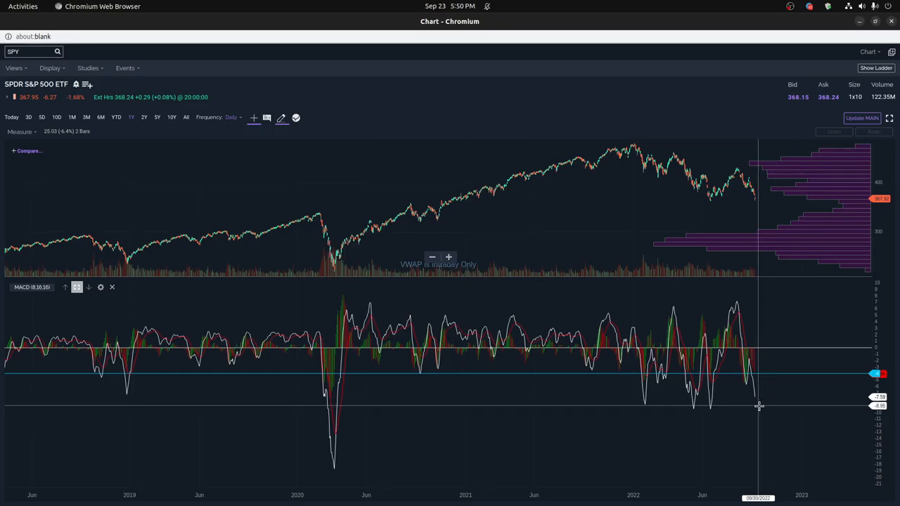
mouse_move(740, 318)
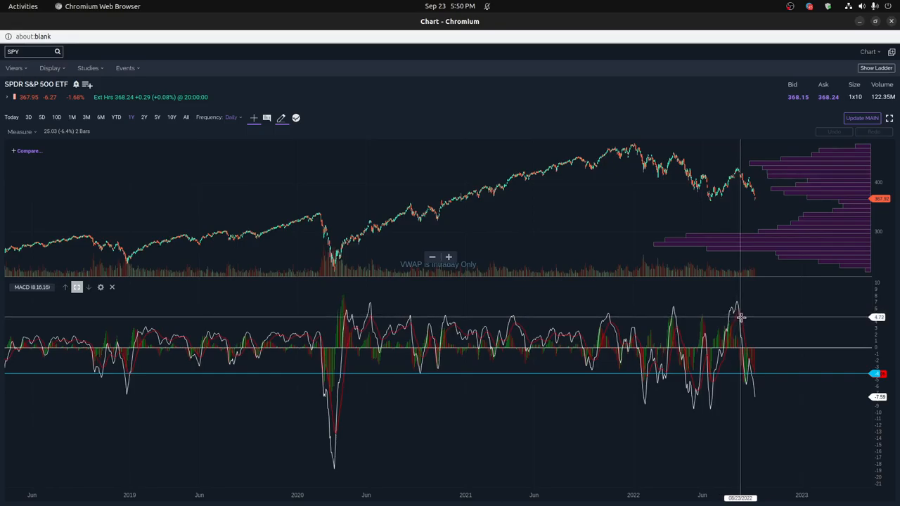
mouse_move(740, 330)
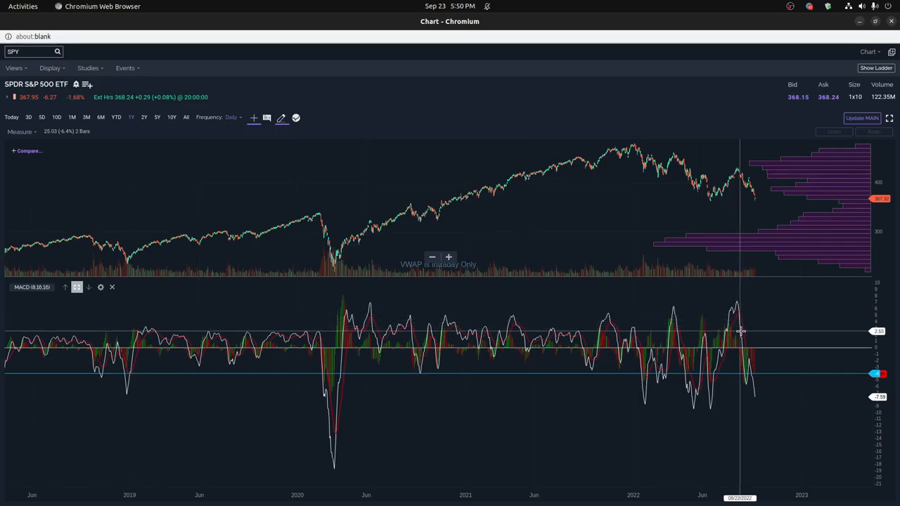
mouse_move(740, 322)
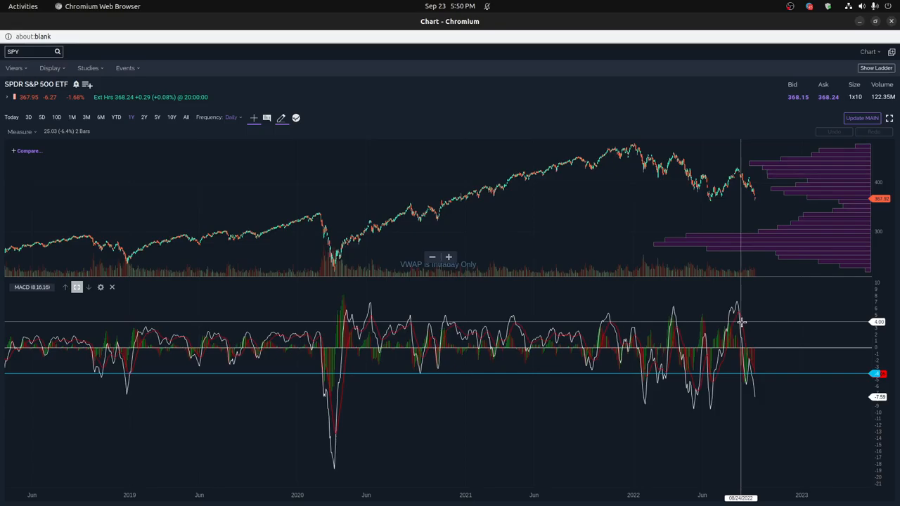
mouse_move(747, 329)
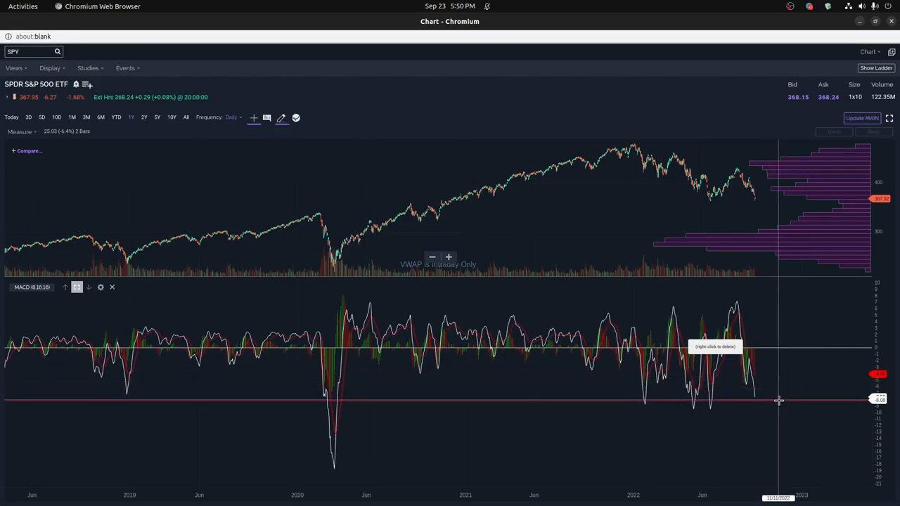
mouse_move(778, 400)
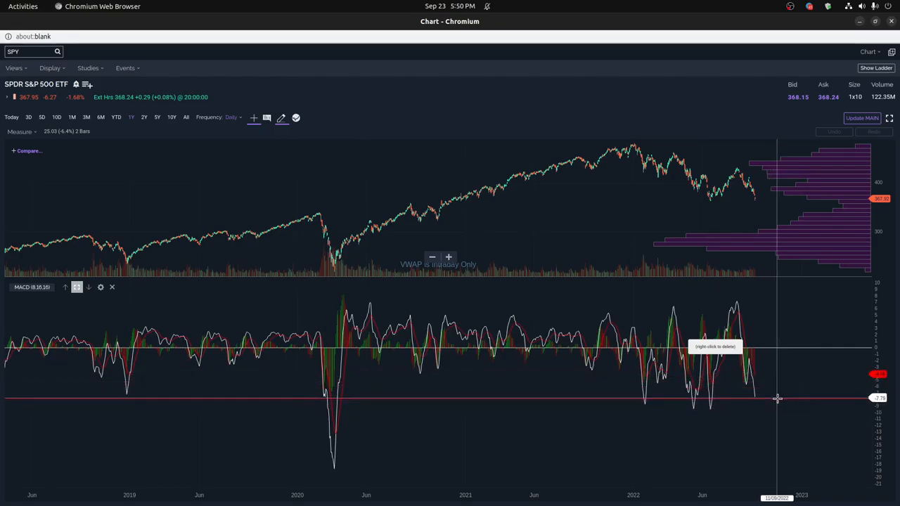
mouse_move(301, 405)
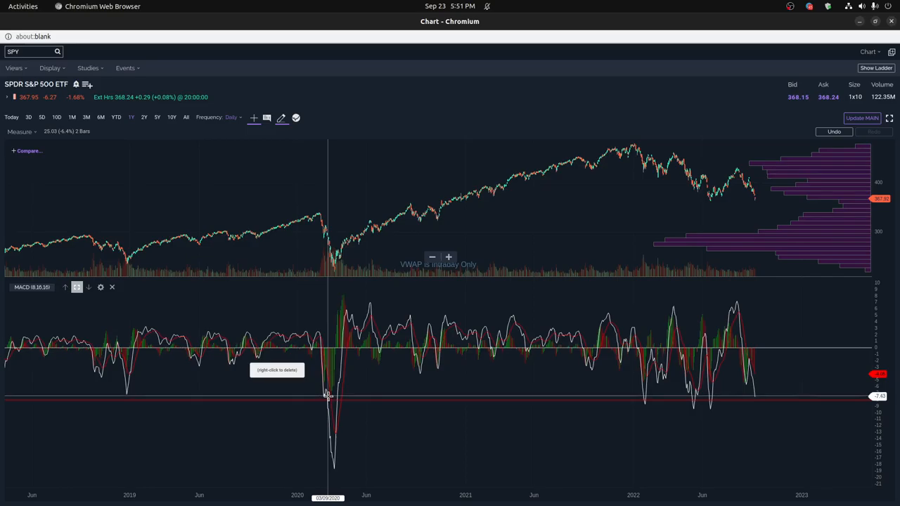
mouse_move(791, 399)
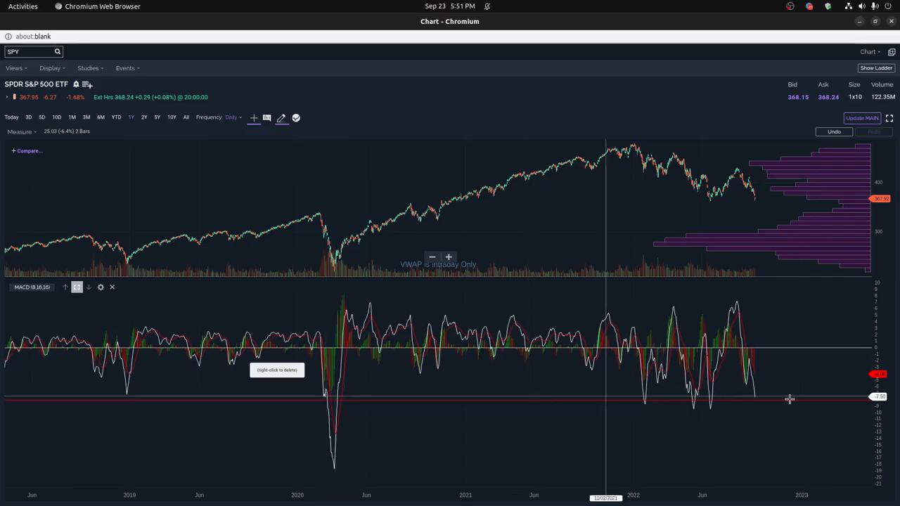
mouse_move(765, 396)
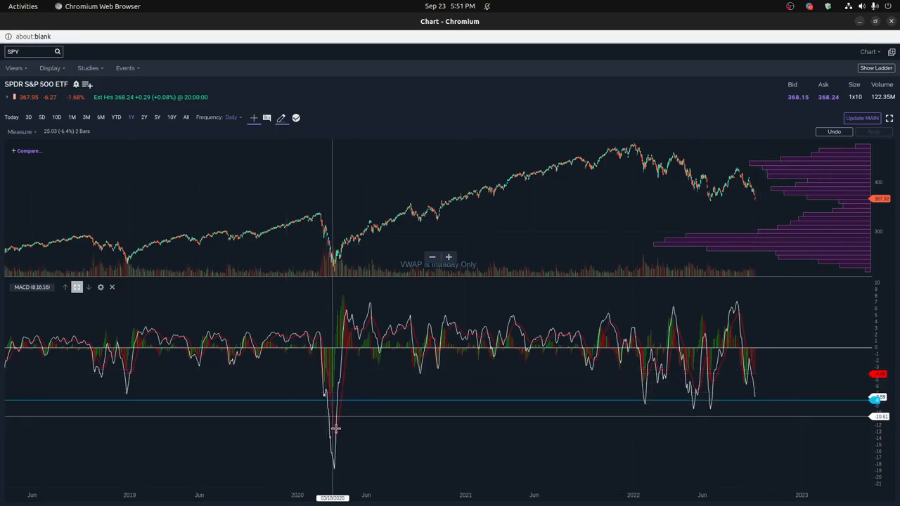
mouse_move(340, 464)
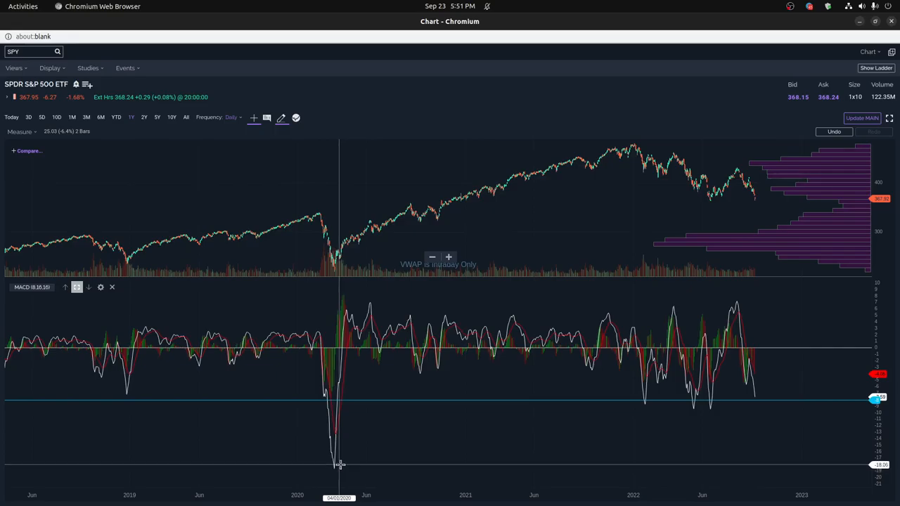
mouse_move(352, 415)
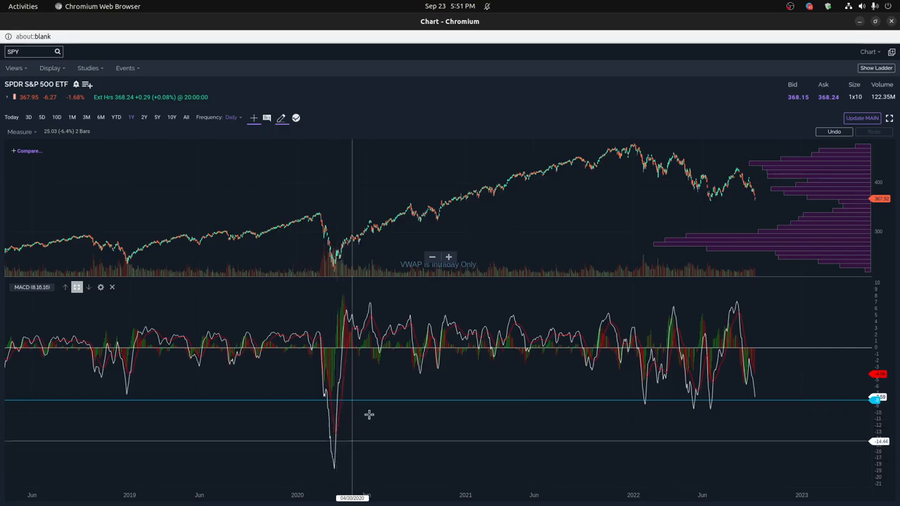
mouse_move(698, 374)
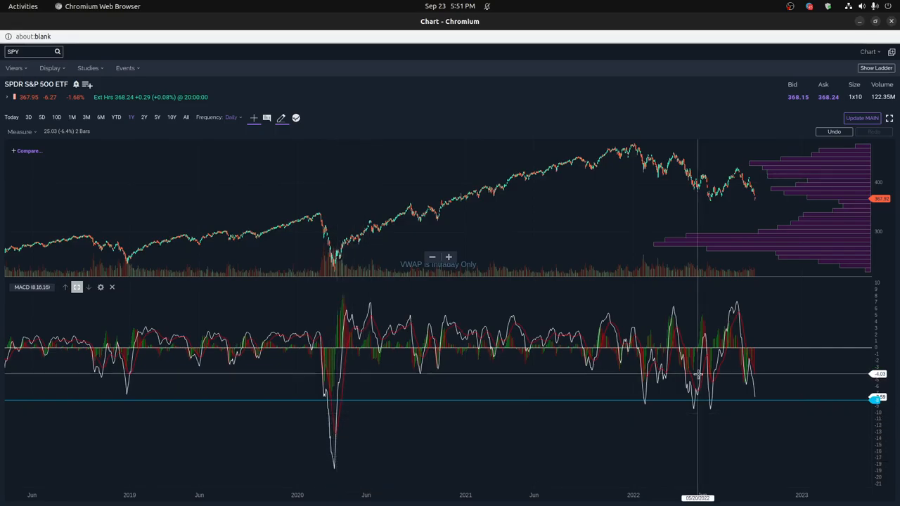
mouse_move(751, 371)
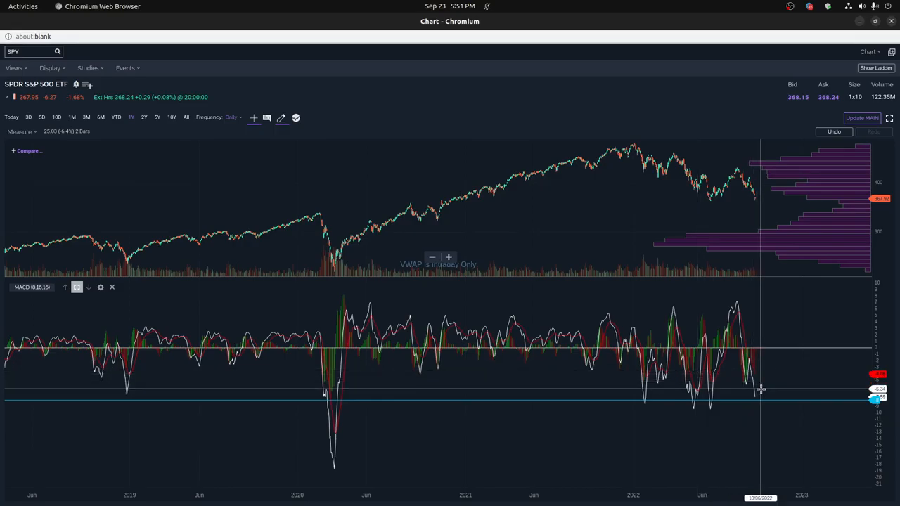
- Move the SPY MACD horizontal reference line down to the most recent MACD low
left_click_drag(760, 388, 760, 400)
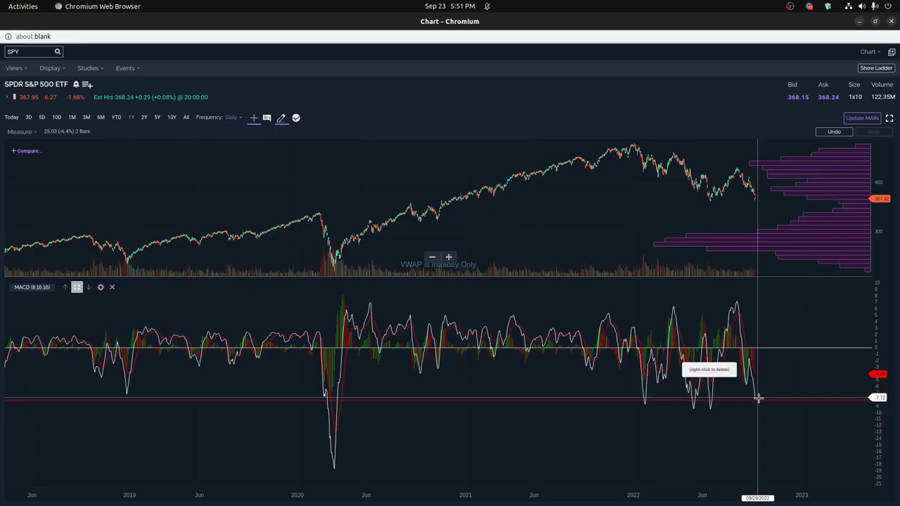
mouse_move(710, 408)
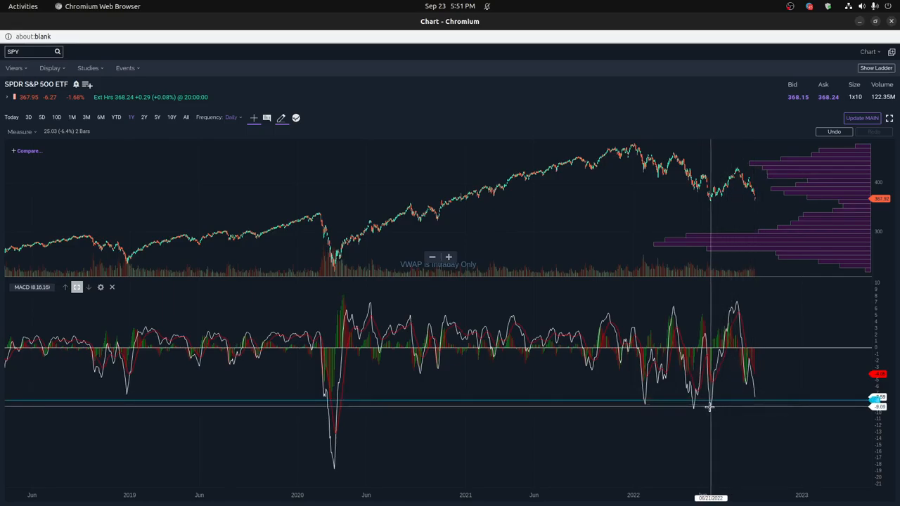
mouse_move(695, 406)
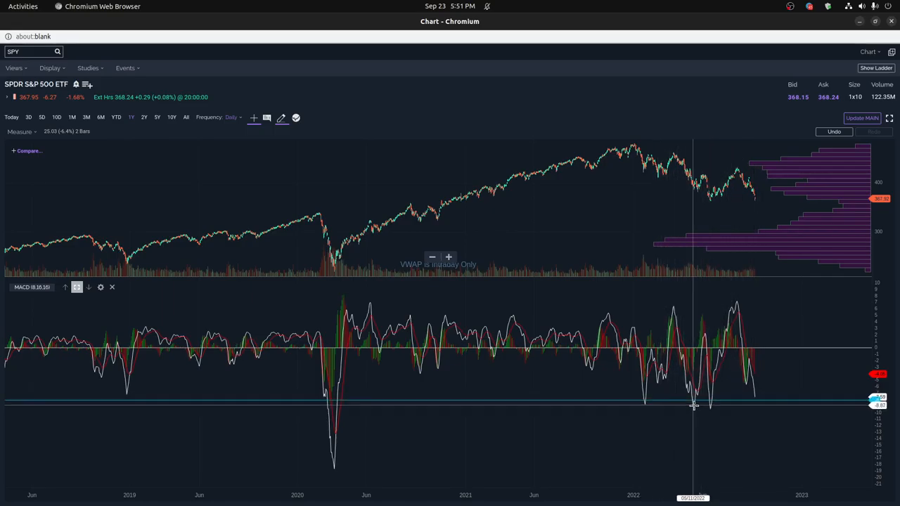
mouse_move(710, 408)
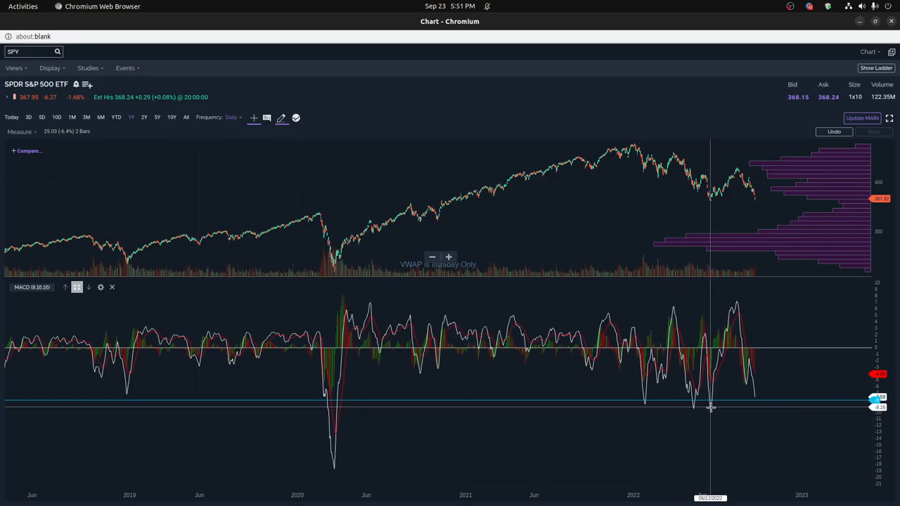
mouse_move(695, 409)
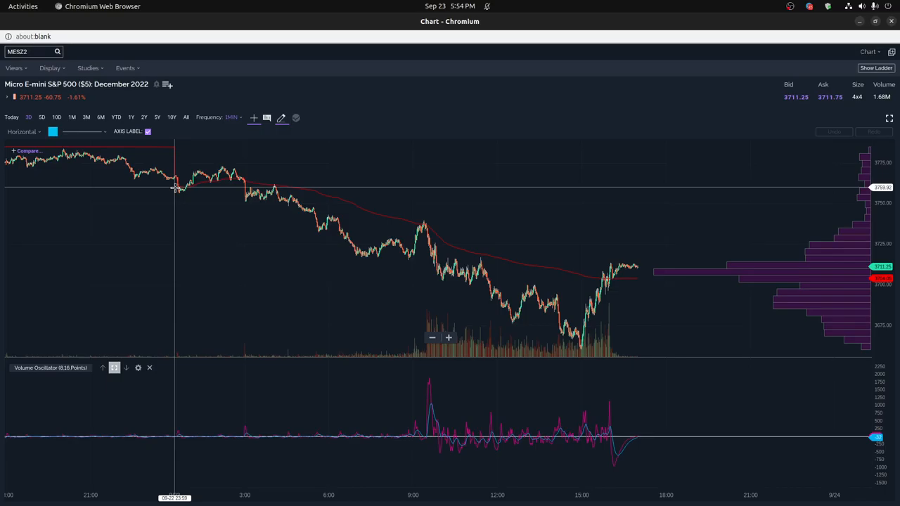
mouse_move(189, 180)
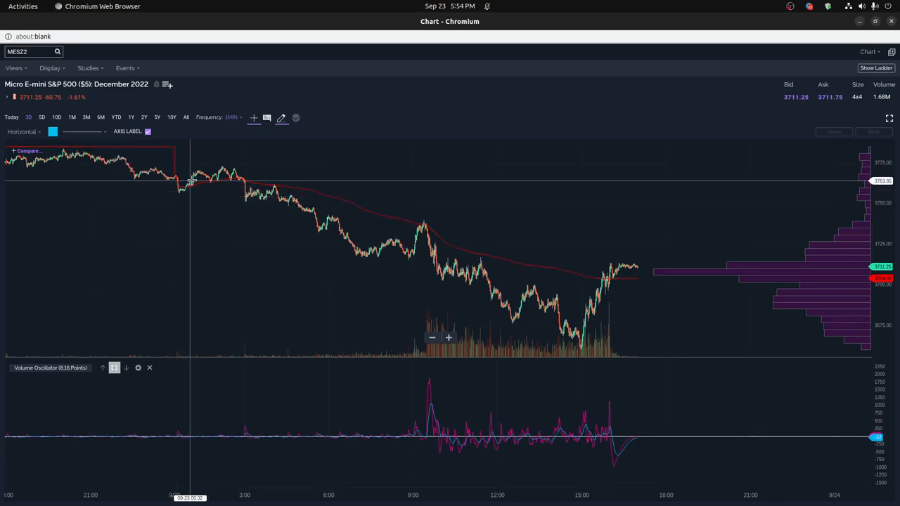
mouse_move(186, 183)
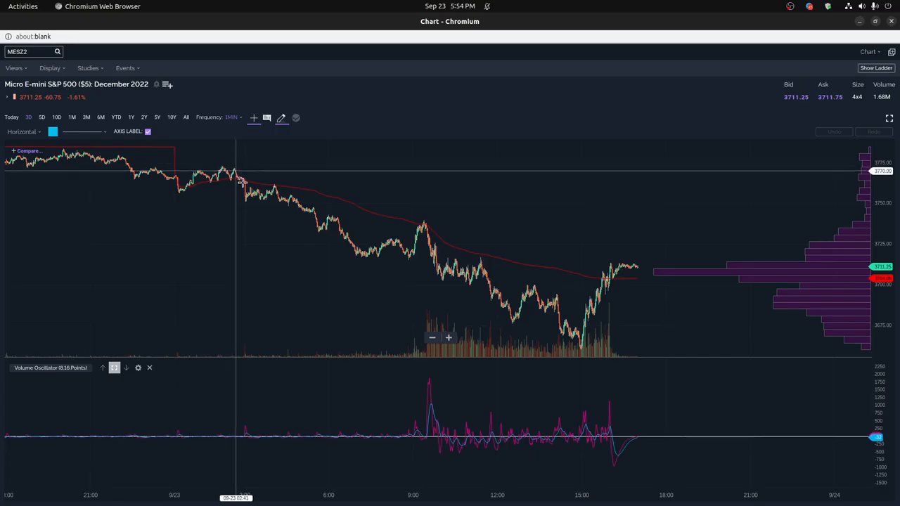
mouse_move(244, 196)
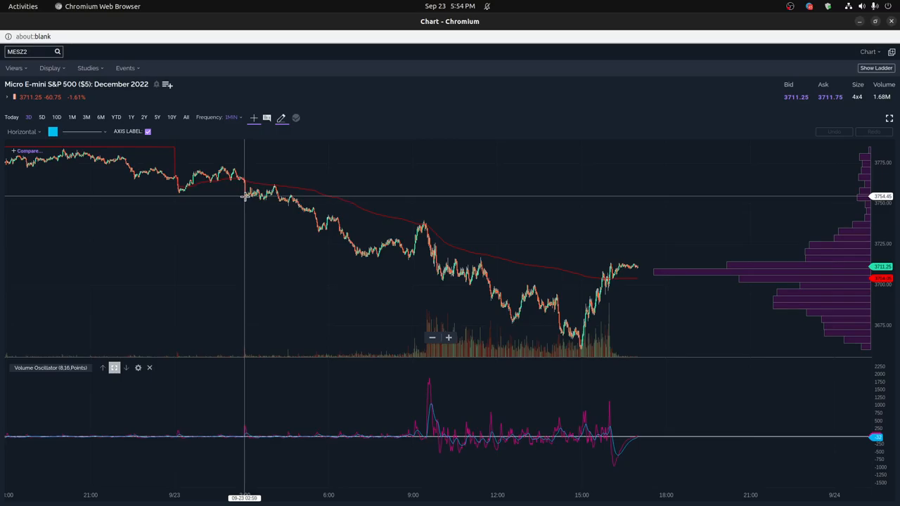
mouse_move(245, 197)
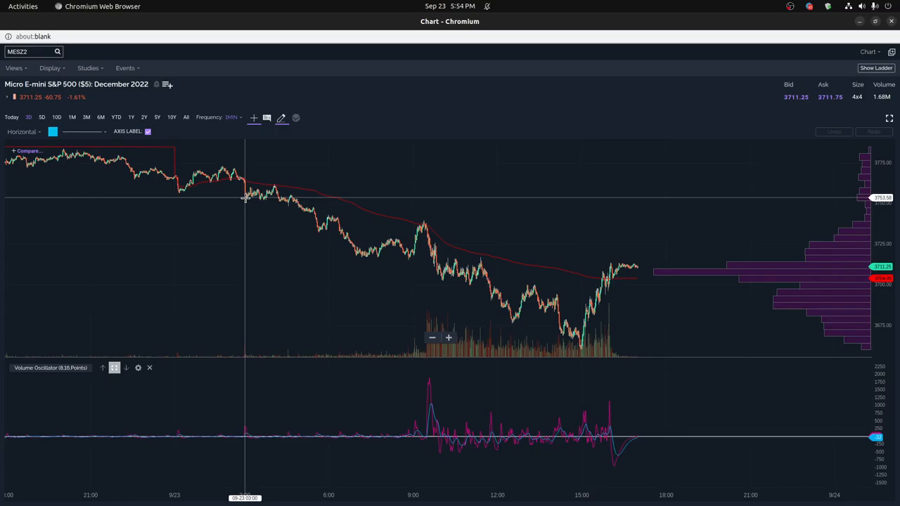
mouse_move(247, 200)
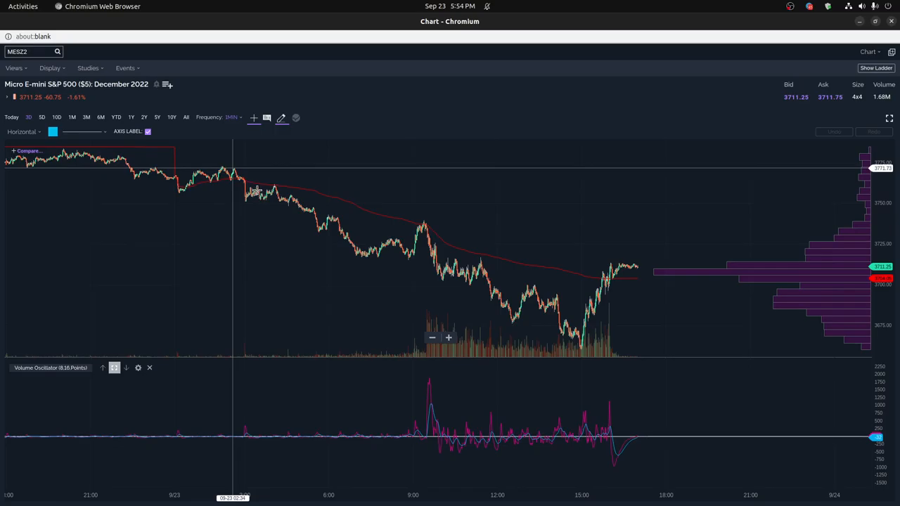
mouse_move(377, 254)
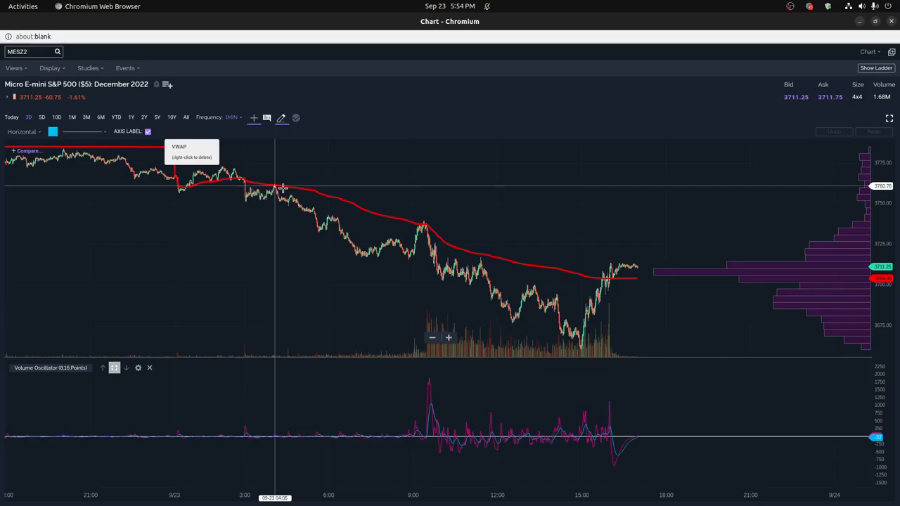
mouse_move(420, 225)
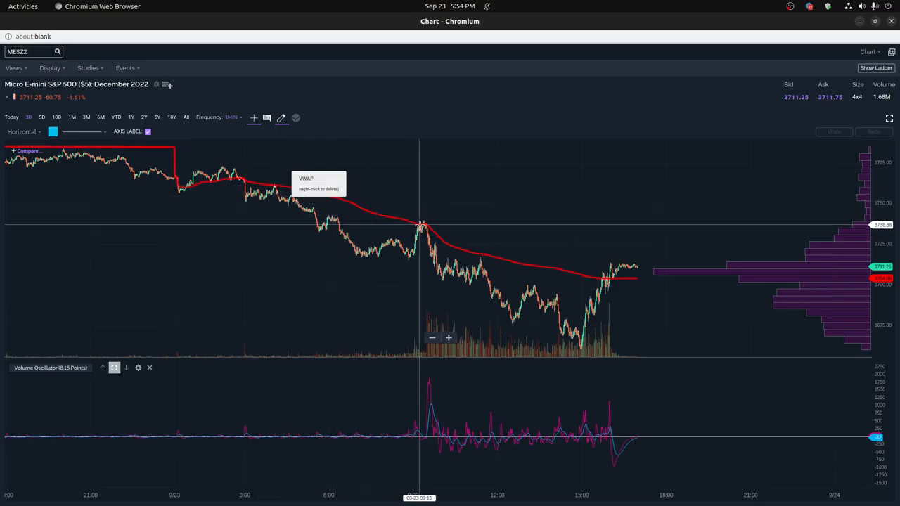
mouse_move(409, 232)
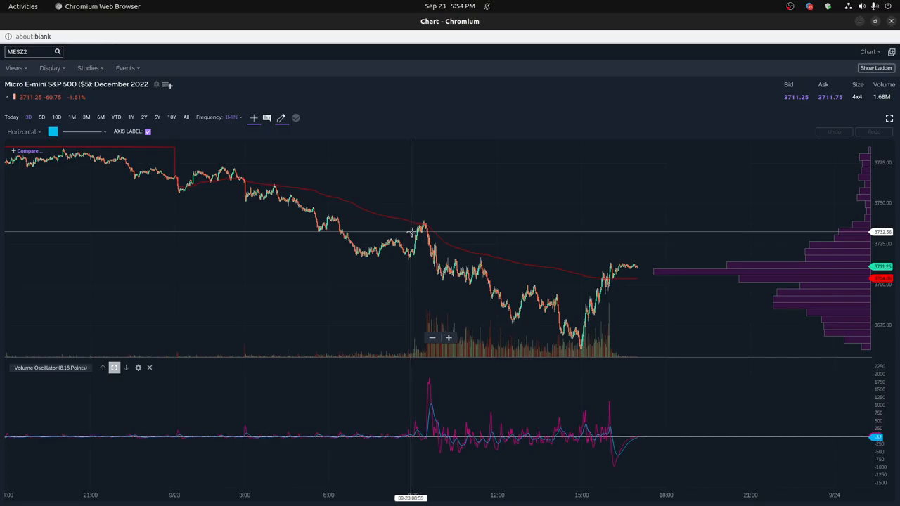
mouse_move(425, 226)
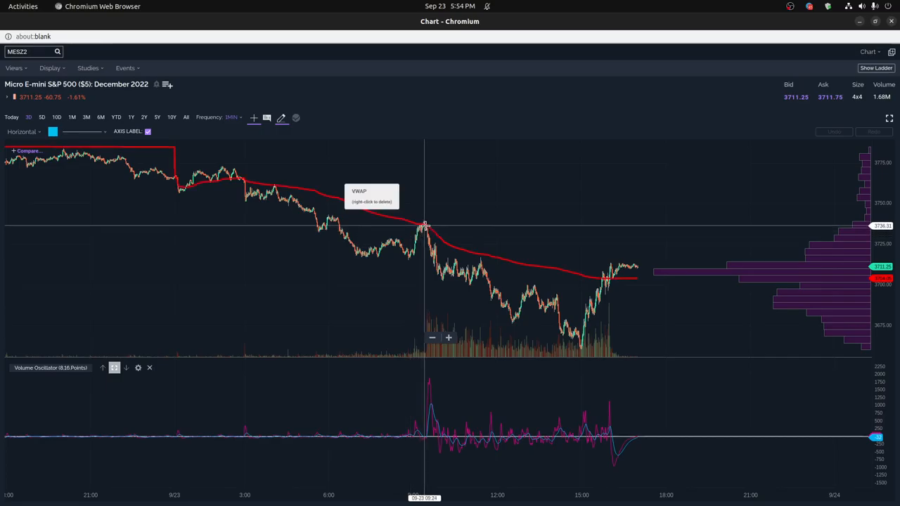
mouse_move(419, 225)
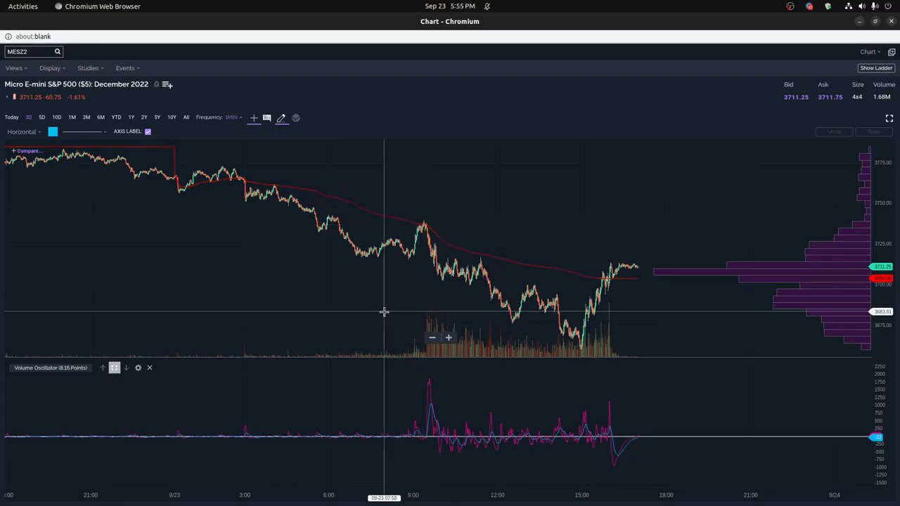
mouse_move(424, 403)
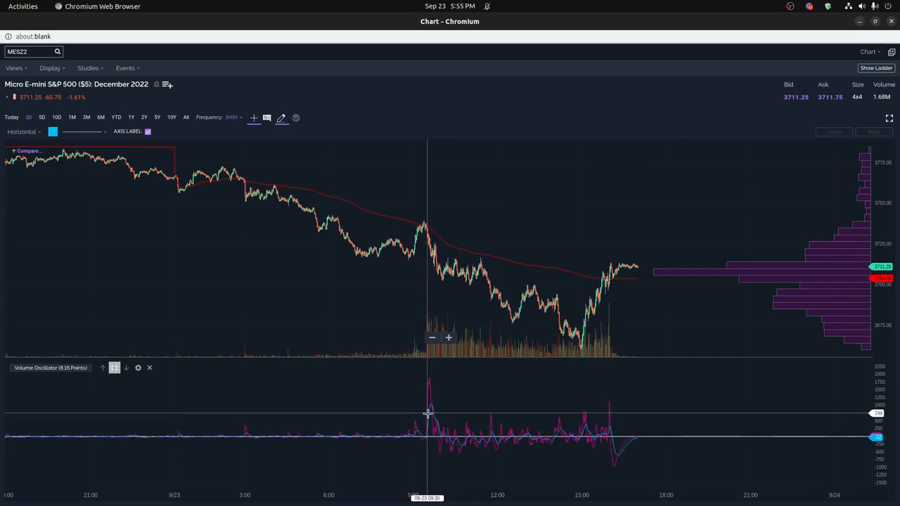
mouse_move(429, 380)
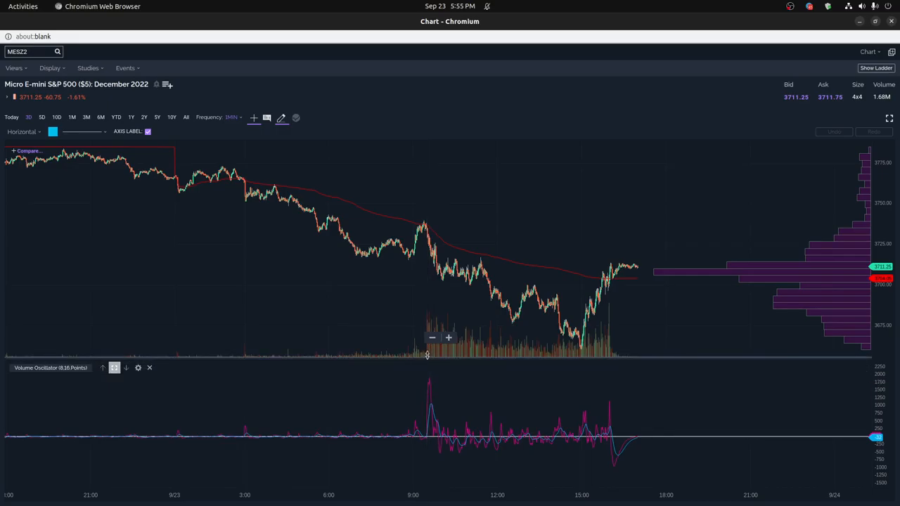
mouse_move(429, 354)
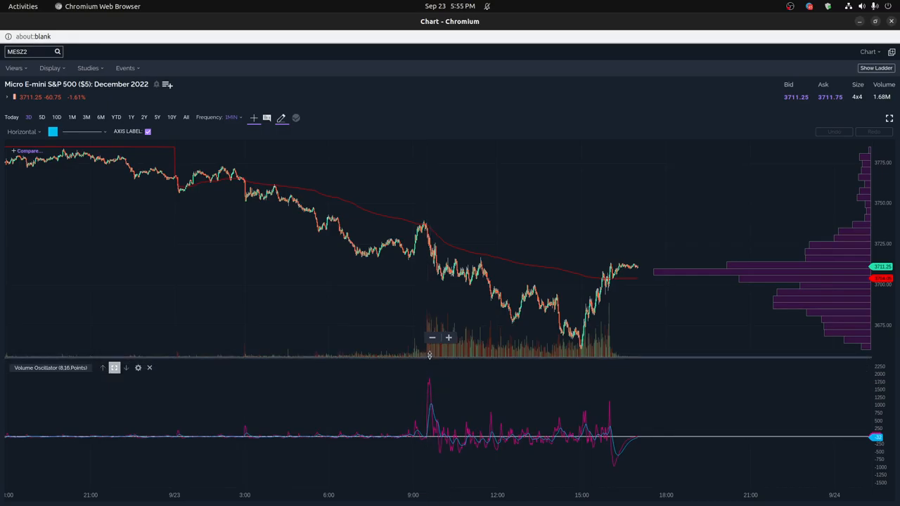
mouse_move(429, 323)
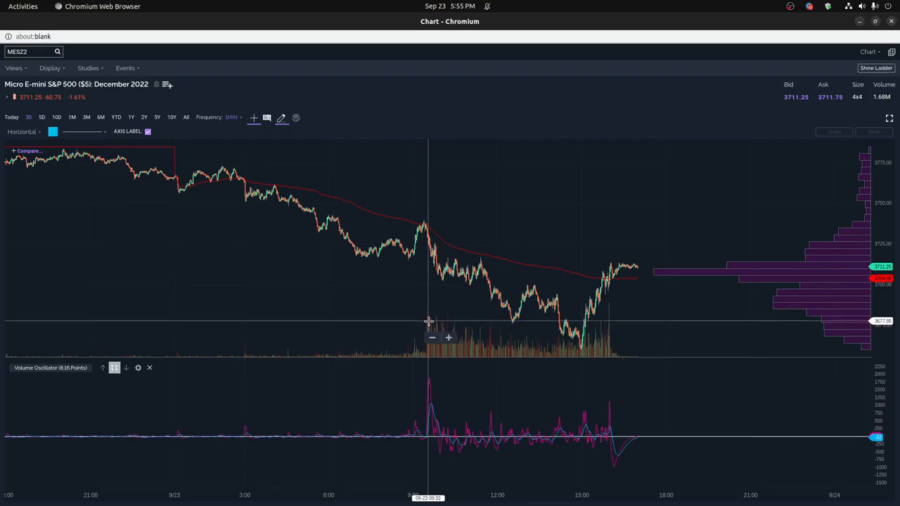
mouse_move(425, 305)
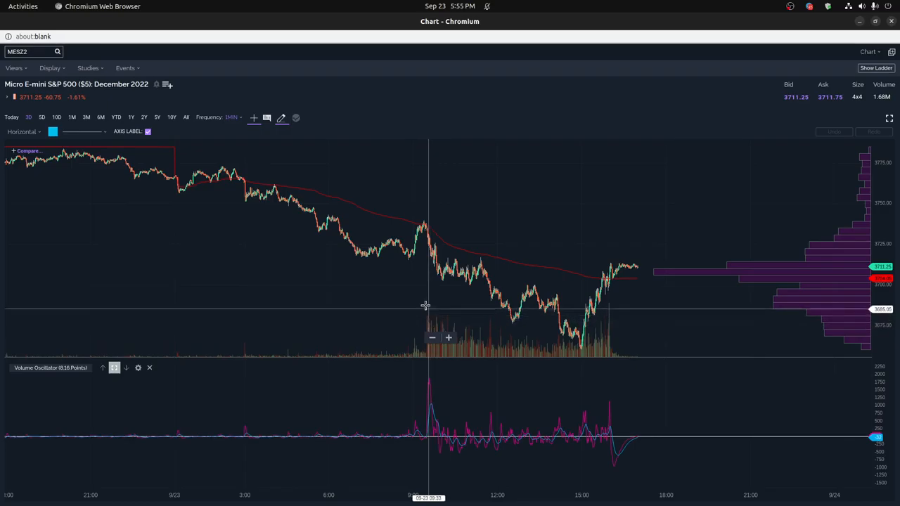
mouse_move(433, 312)
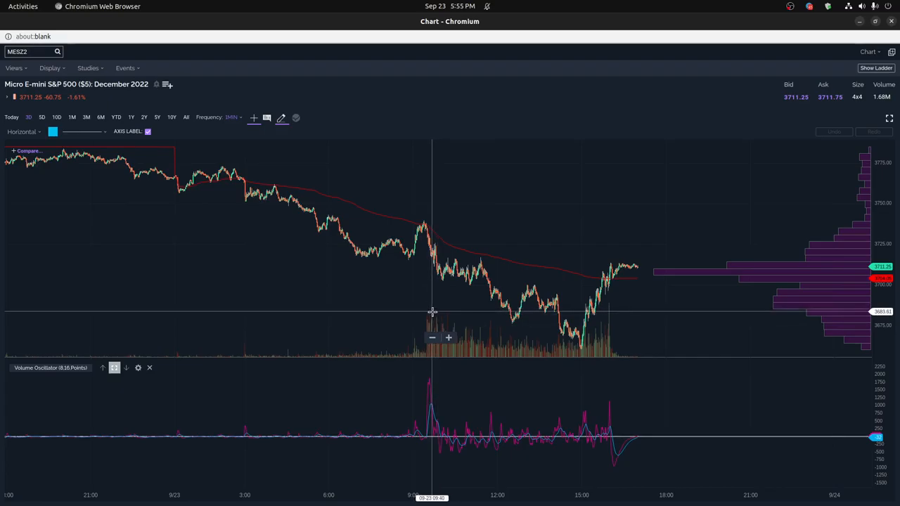
mouse_move(451, 315)
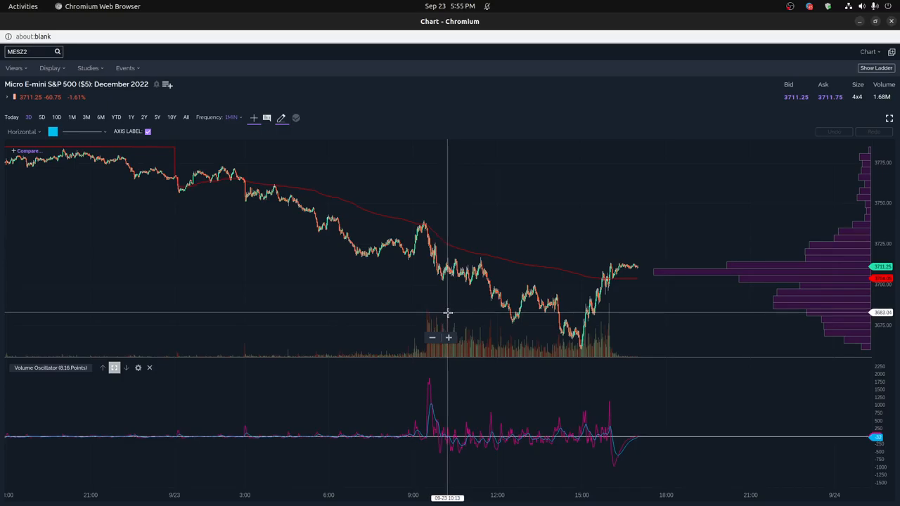
mouse_move(447, 312)
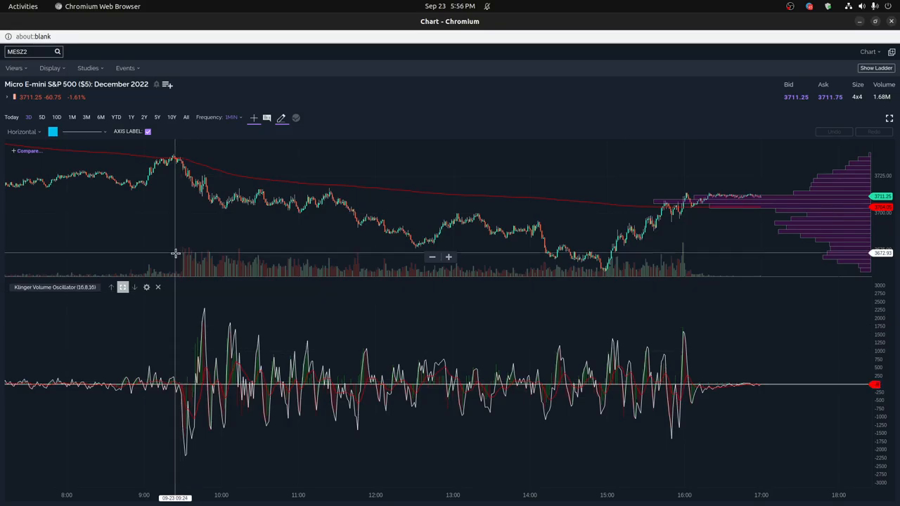
mouse_move(149, 321)
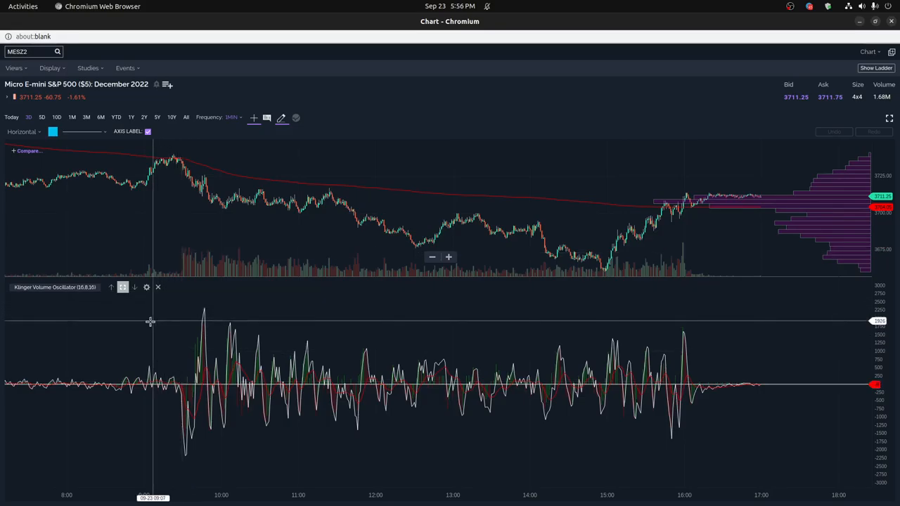
mouse_move(163, 162)
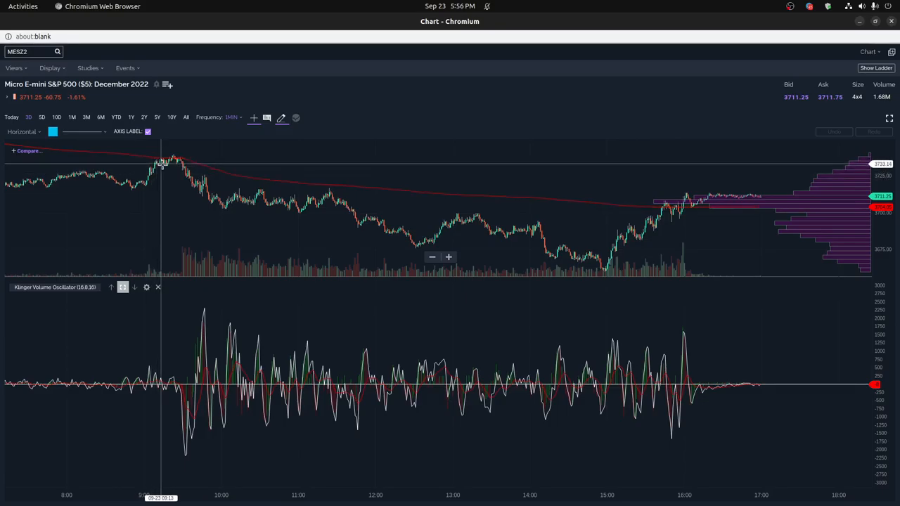
mouse_move(177, 176)
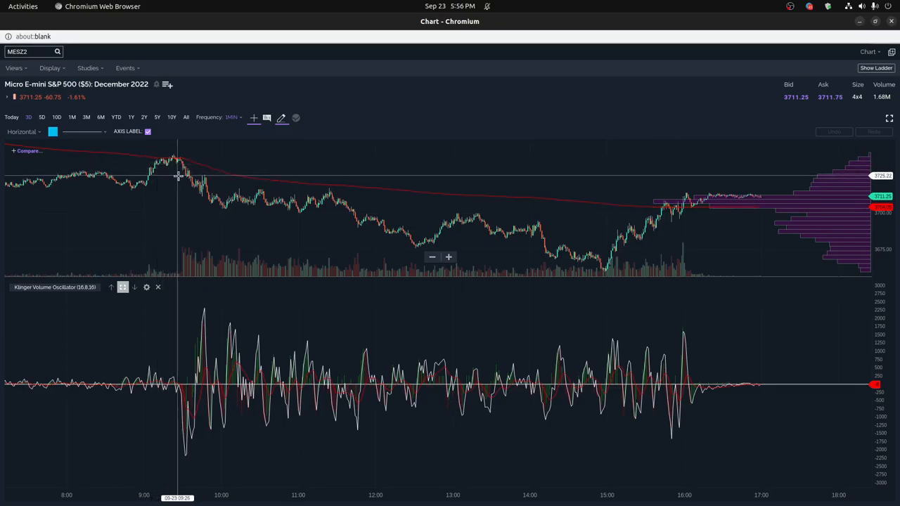
mouse_move(183, 176)
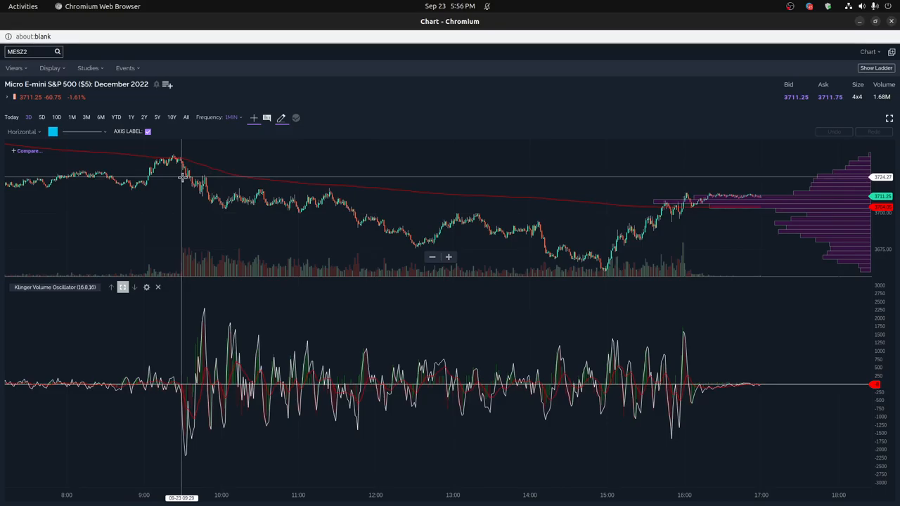
mouse_move(181, 408)
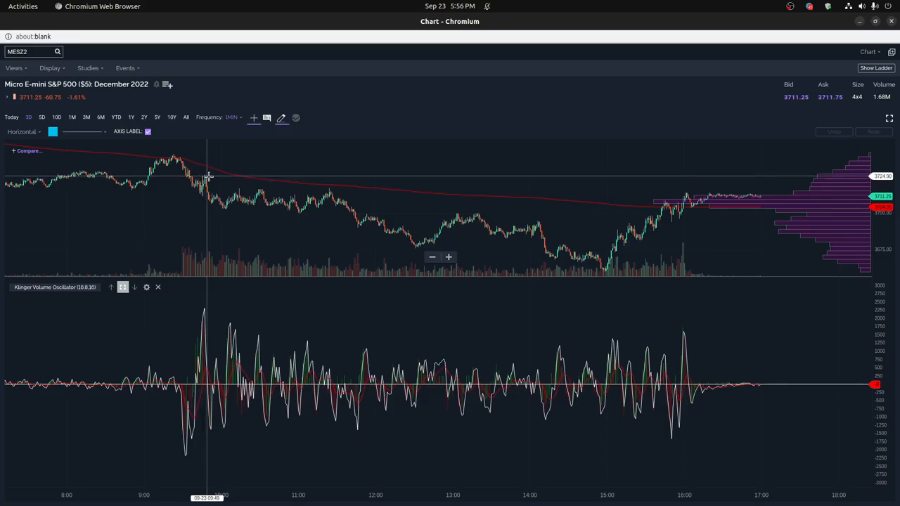
mouse_move(217, 194)
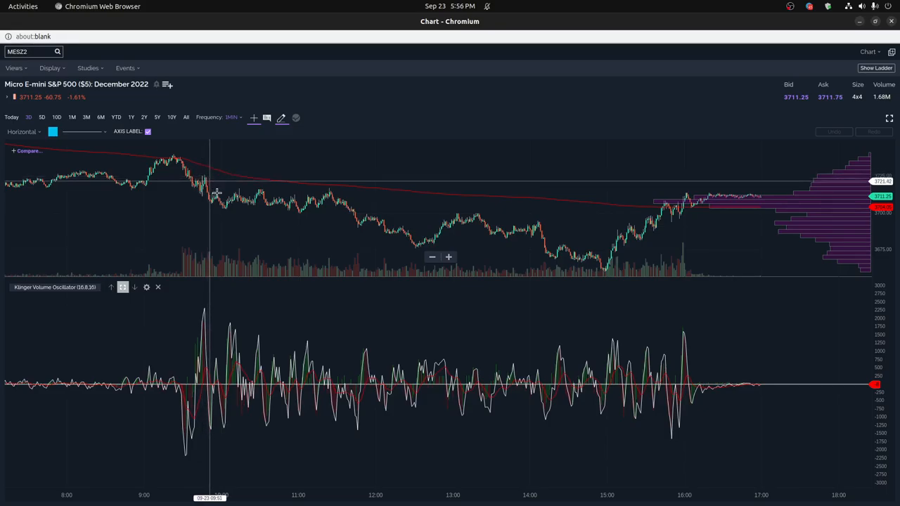
mouse_move(216, 413)
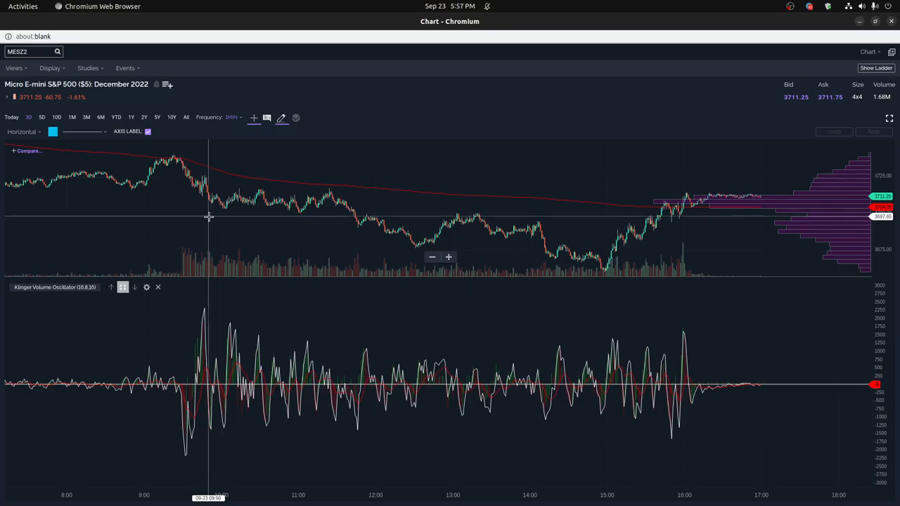
mouse_move(208, 234)
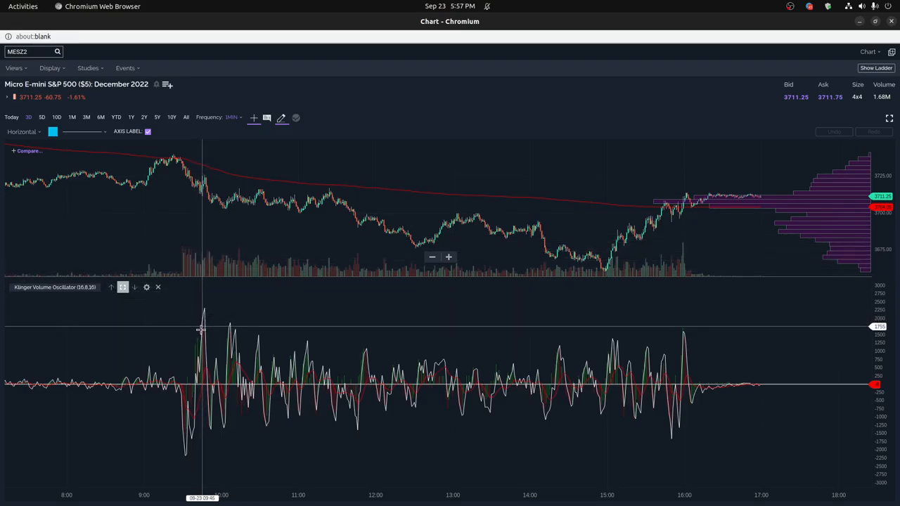
mouse_move(678, 349)
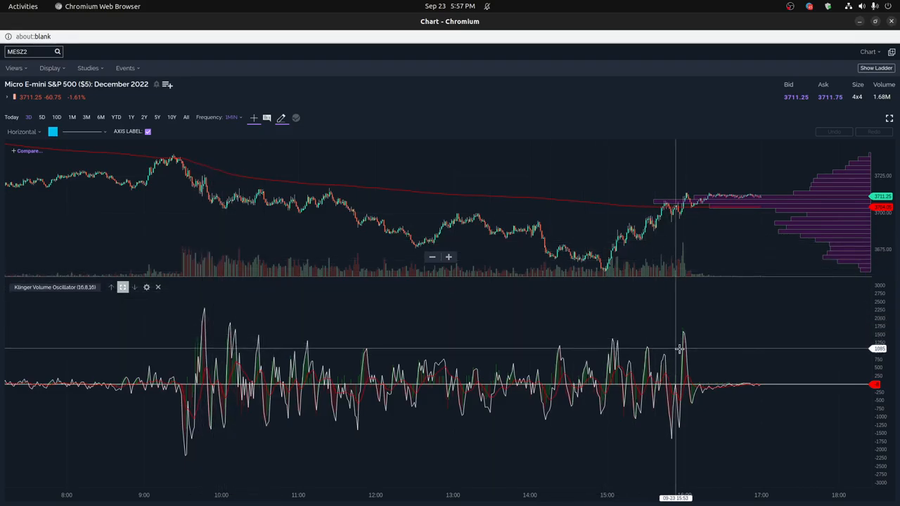
mouse_move(684, 343)
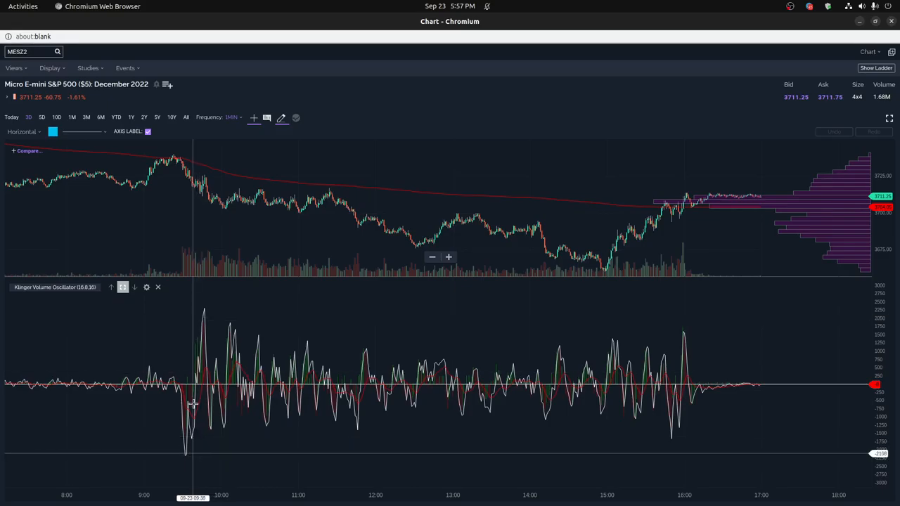
mouse_move(202, 310)
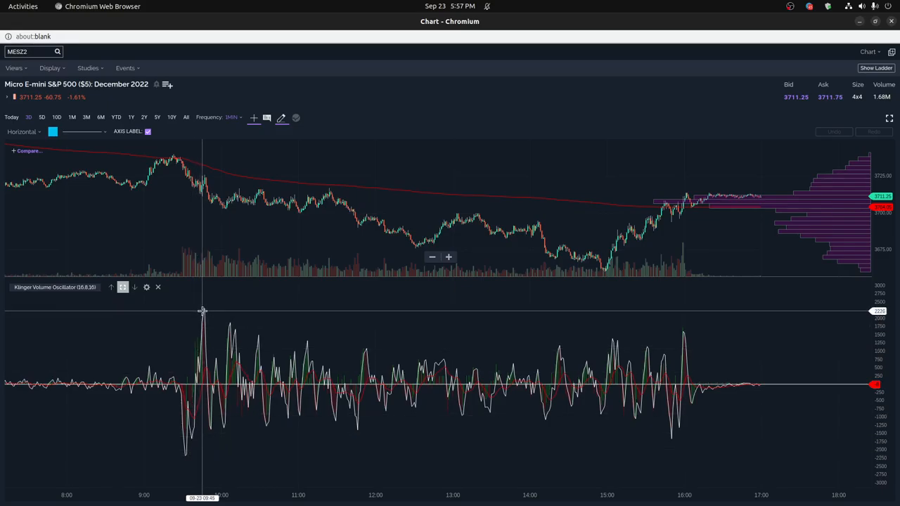
mouse_move(209, 312)
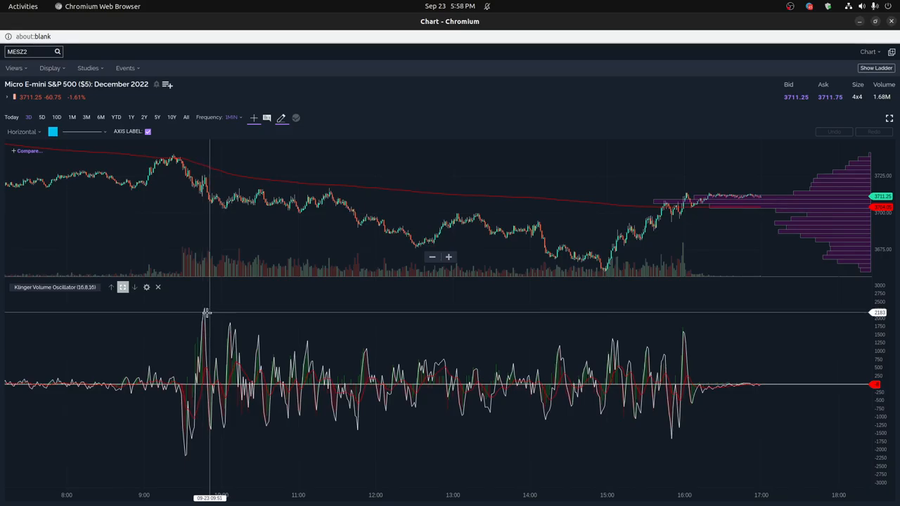
mouse_move(204, 315)
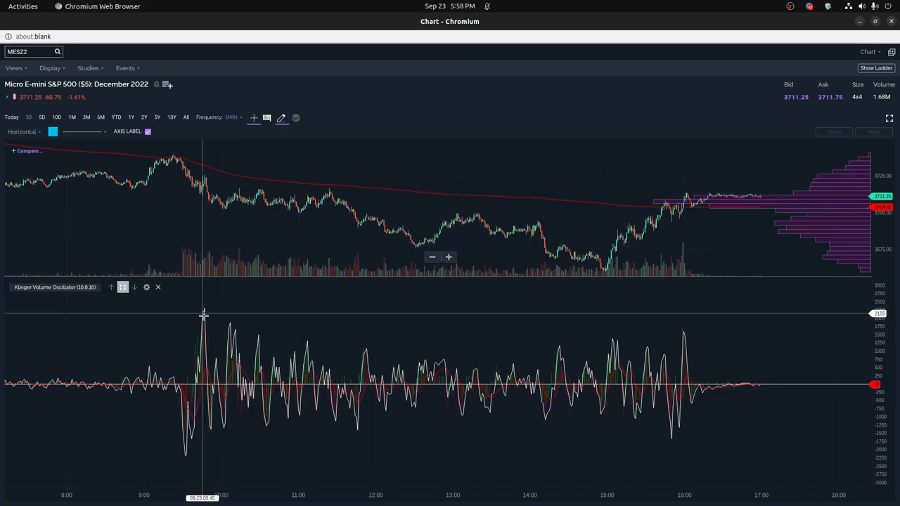
mouse_move(135, 296)
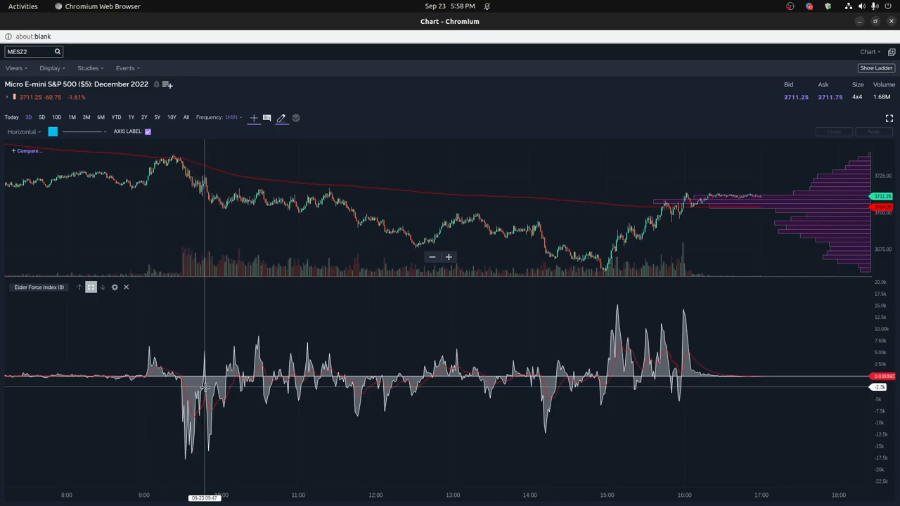
mouse_move(205, 388)
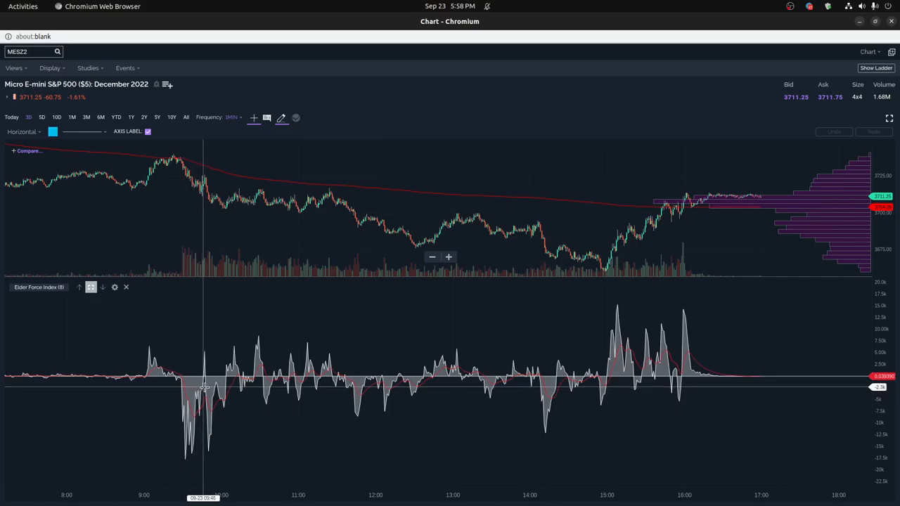
mouse_move(227, 386)
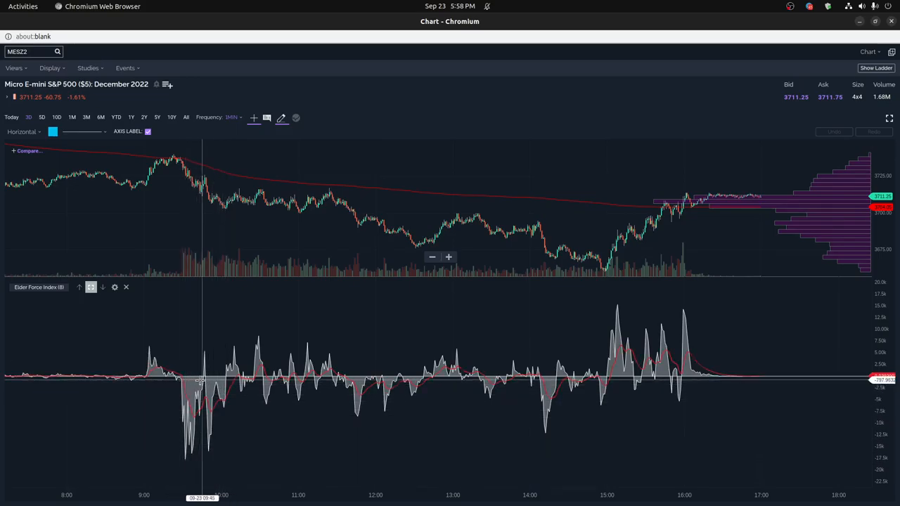
mouse_move(198, 420)
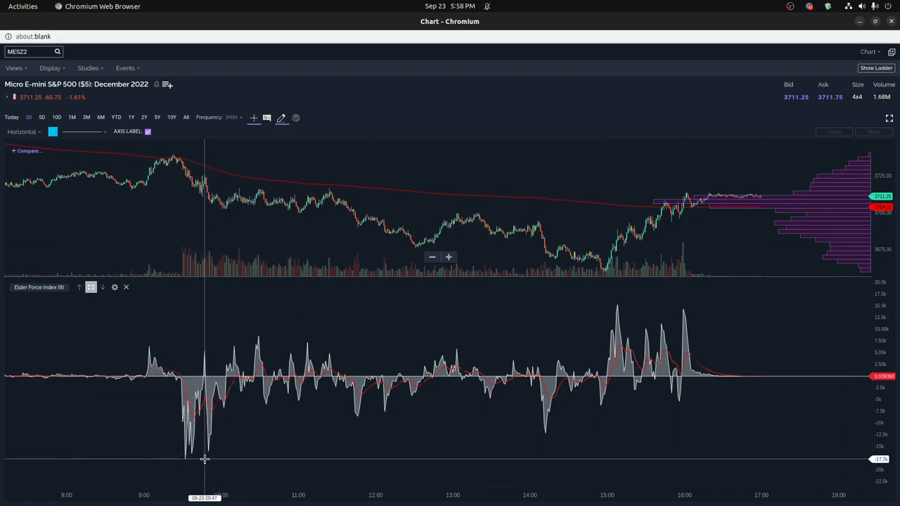
mouse_move(206, 458)
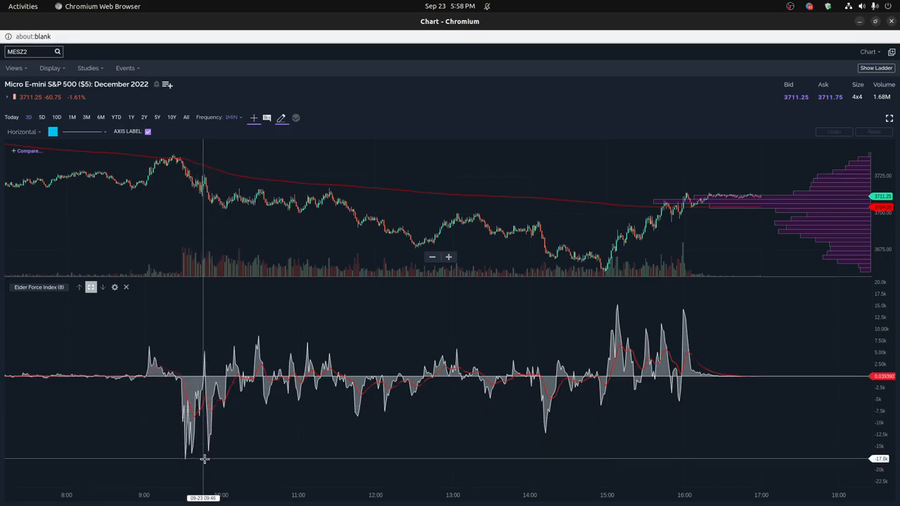
mouse_move(619, 307)
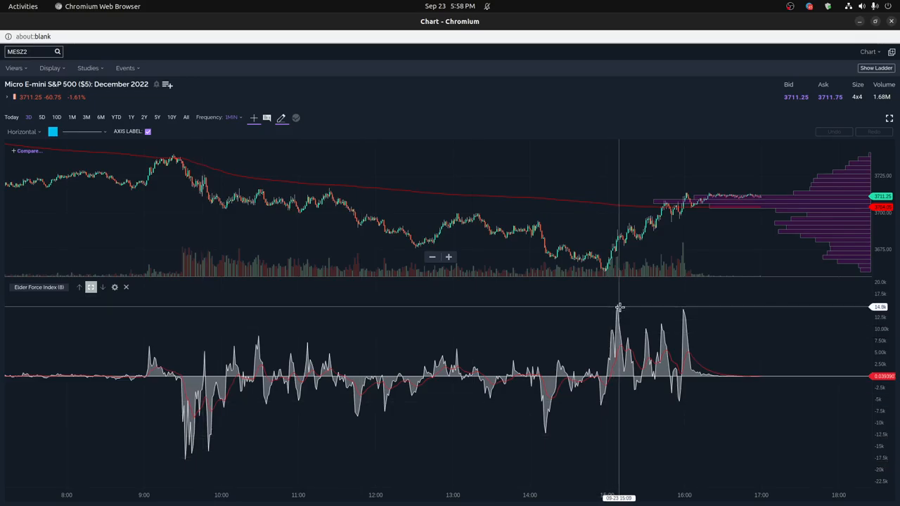
mouse_move(626, 329)
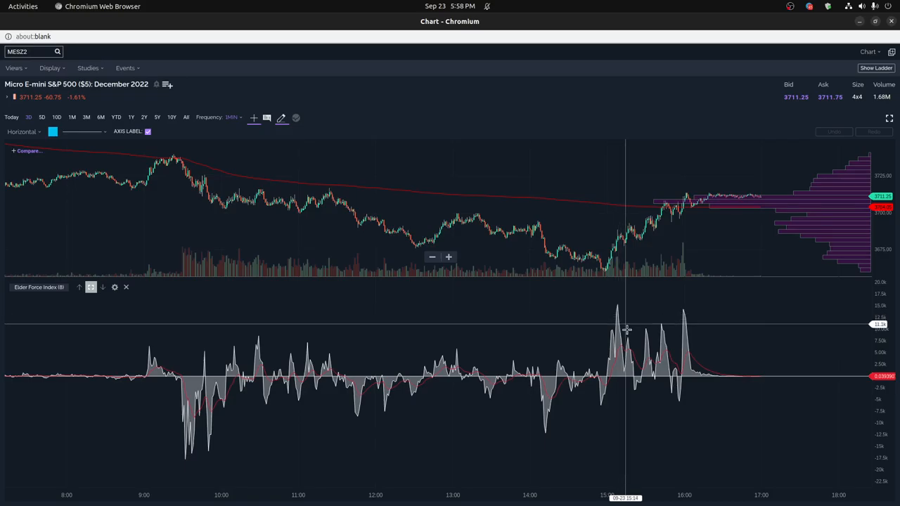
mouse_move(664, 329)
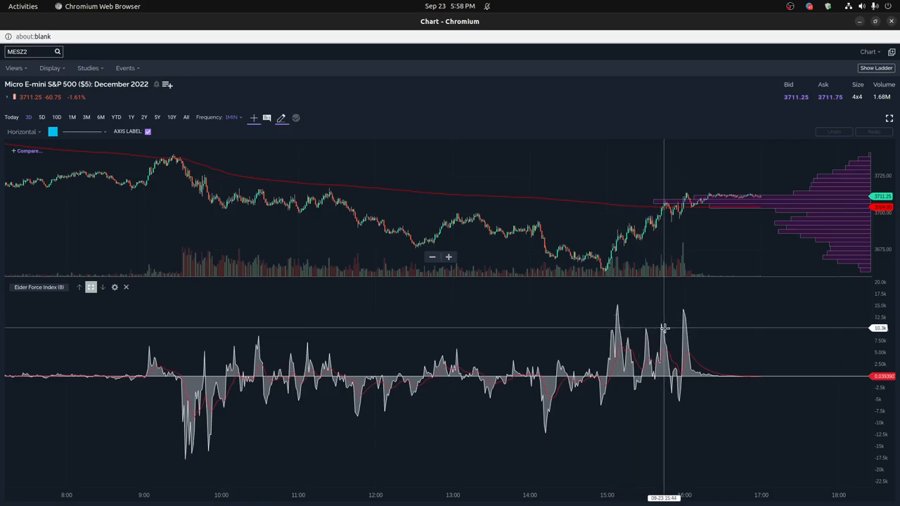
mouse_move(684, 312)
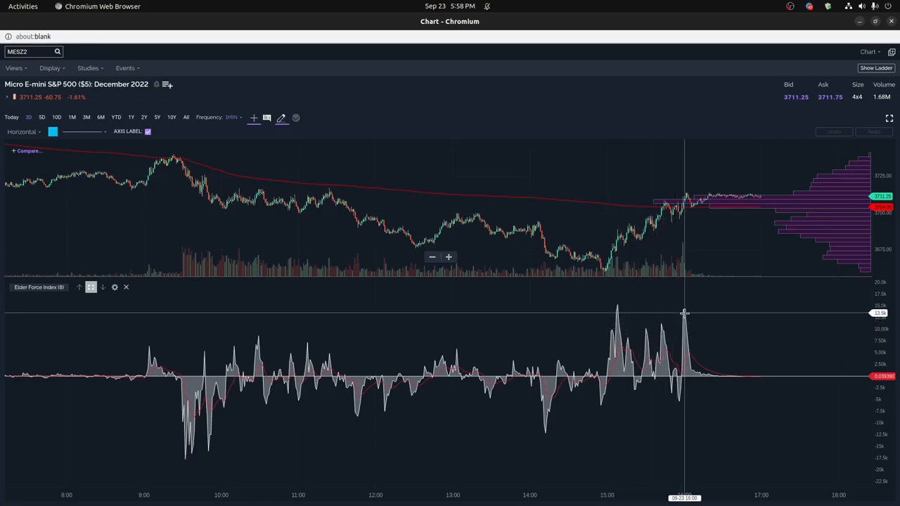
mouse_move(608, 312)
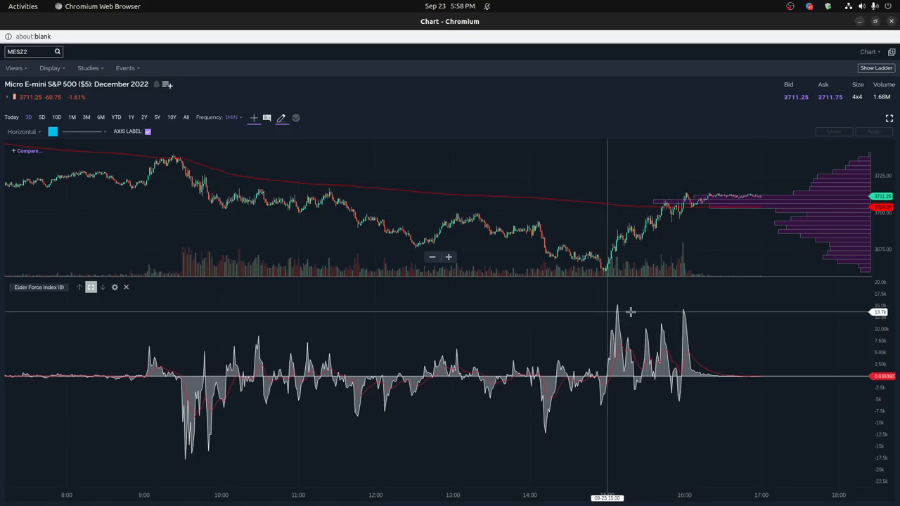
mouse_move(667, 234)
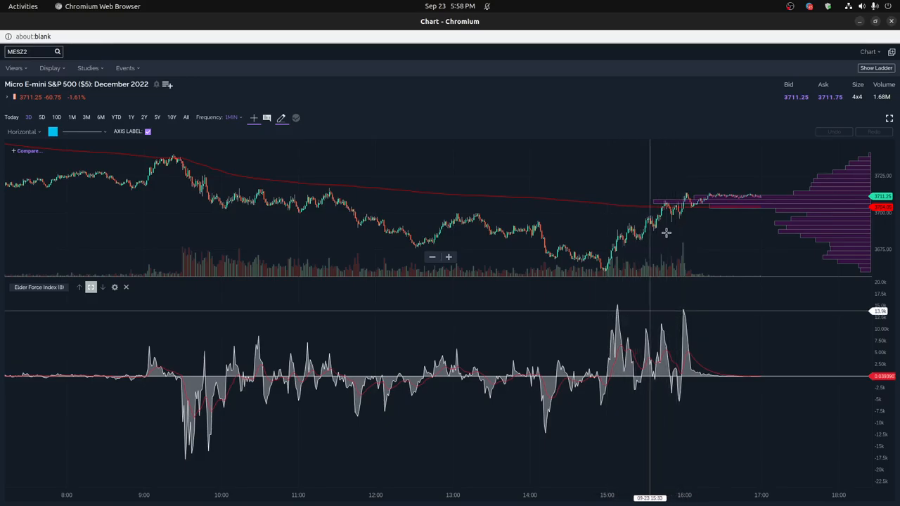
mouse_move(692, 204)
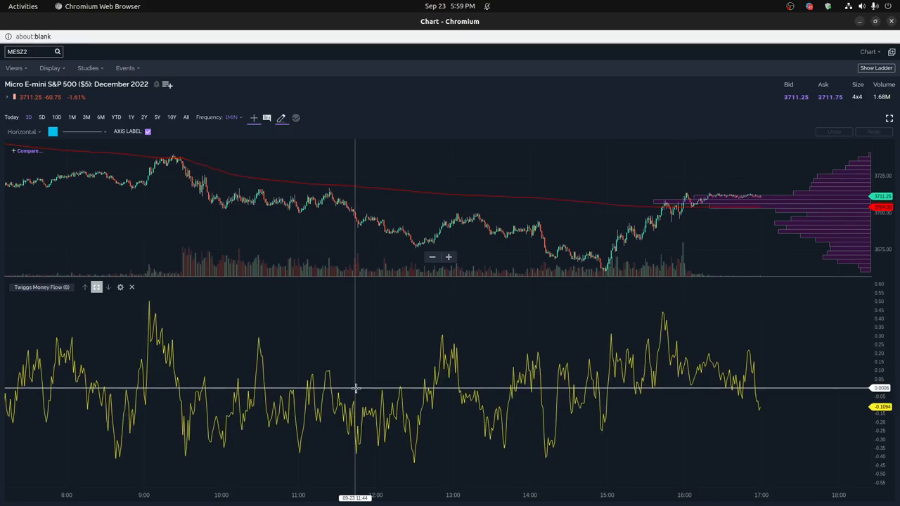
mouse_move(189, 385)
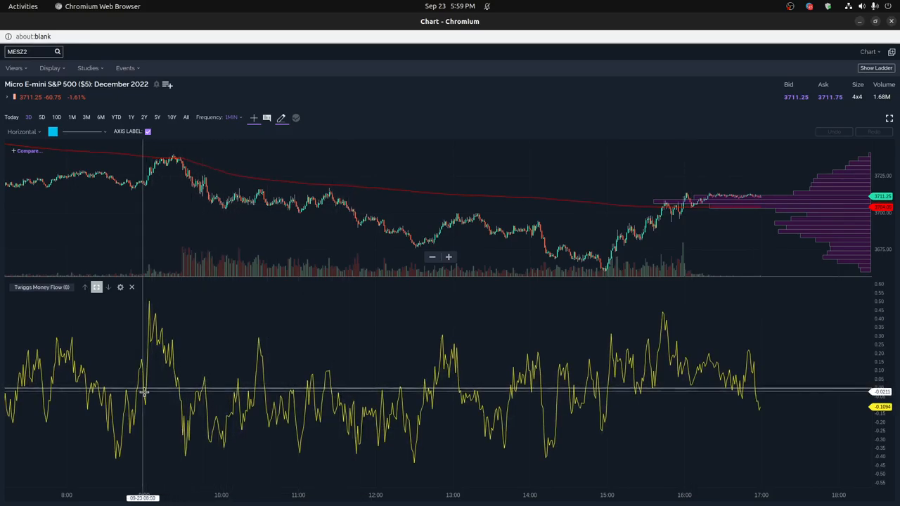
mouse_move(182, 284)
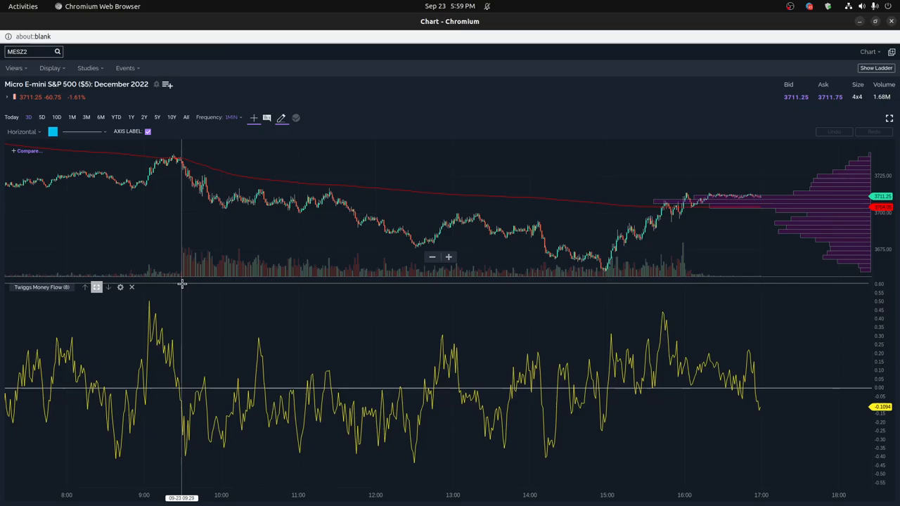
mouse_move(222, 284)
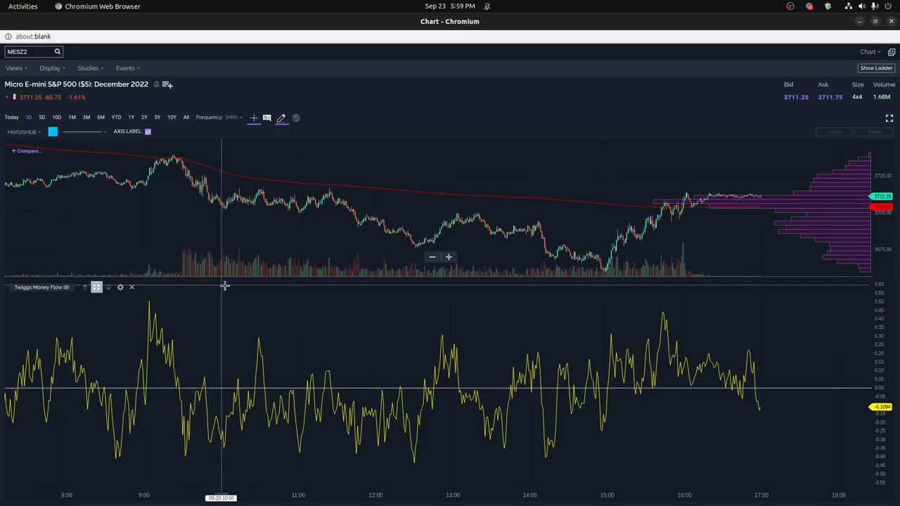
mouse_move(256, 290)
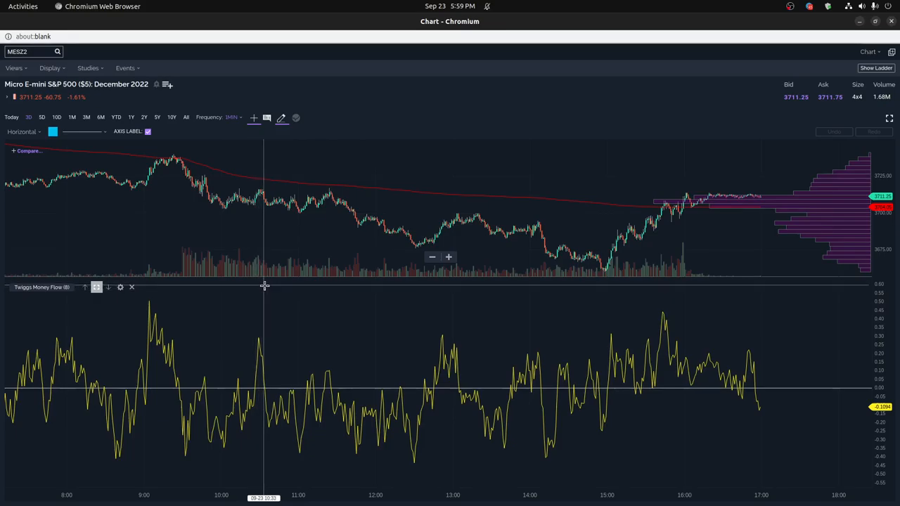
mouse_move(294, 352)
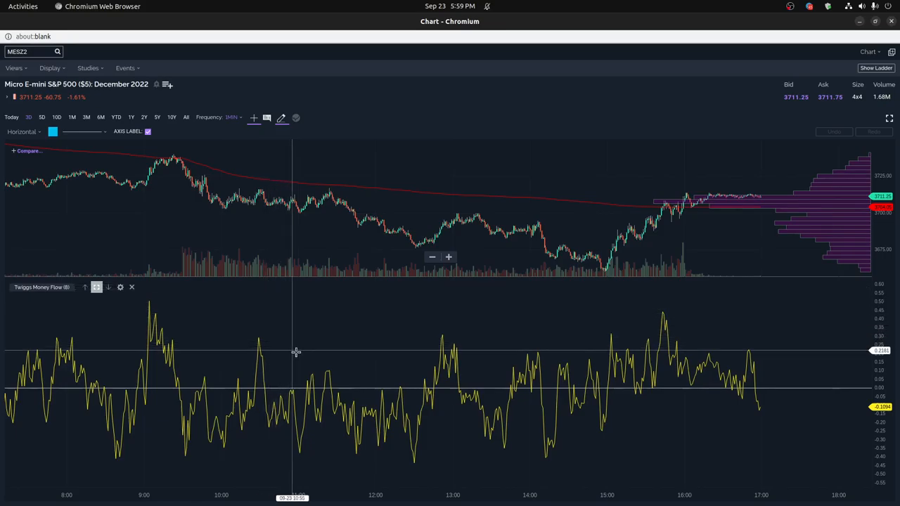
mouse_move(317, 388)
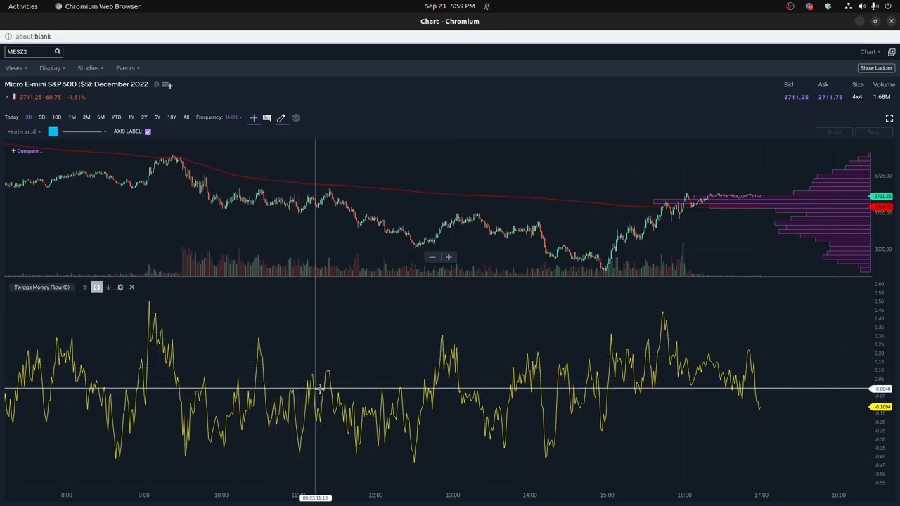
mouse_move(329, 373)
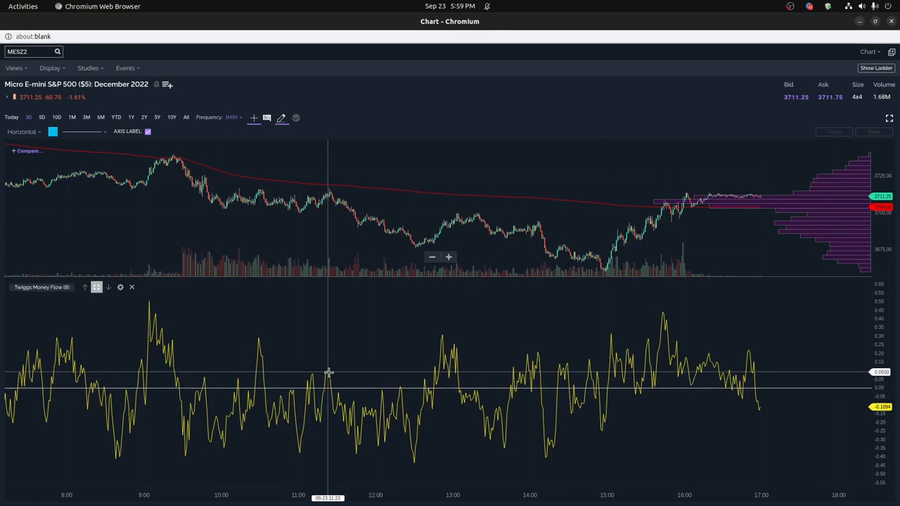
mouse_move(394, 405)
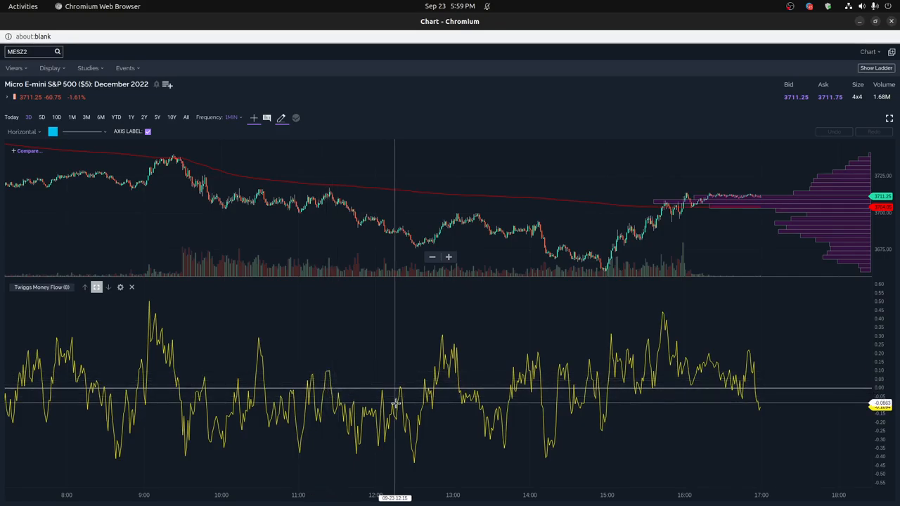
mouse_move(439, 377)
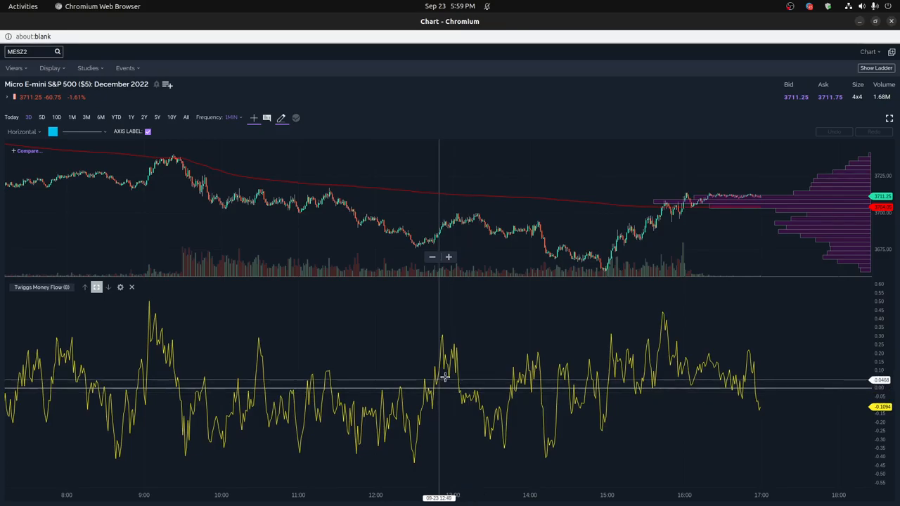
mouse_move(450, 352)
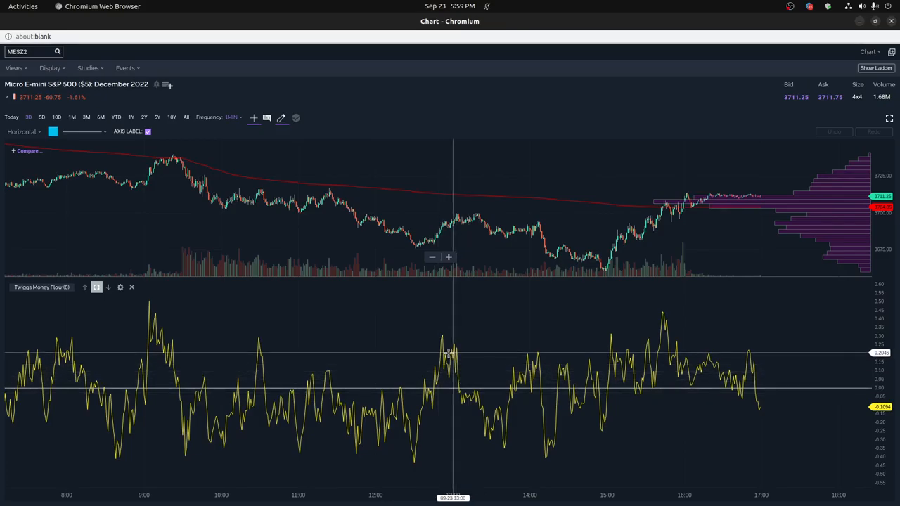
mouse_move(449, 366)
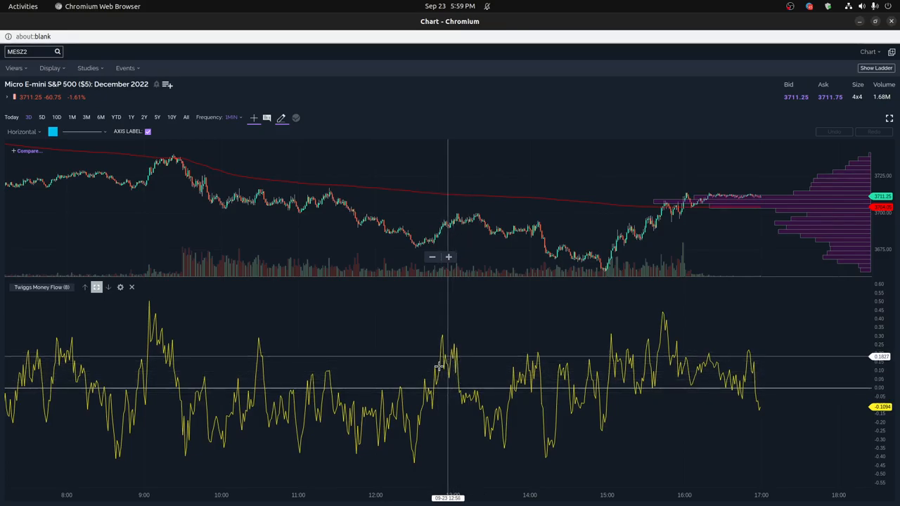
mouse_move(433, 372)
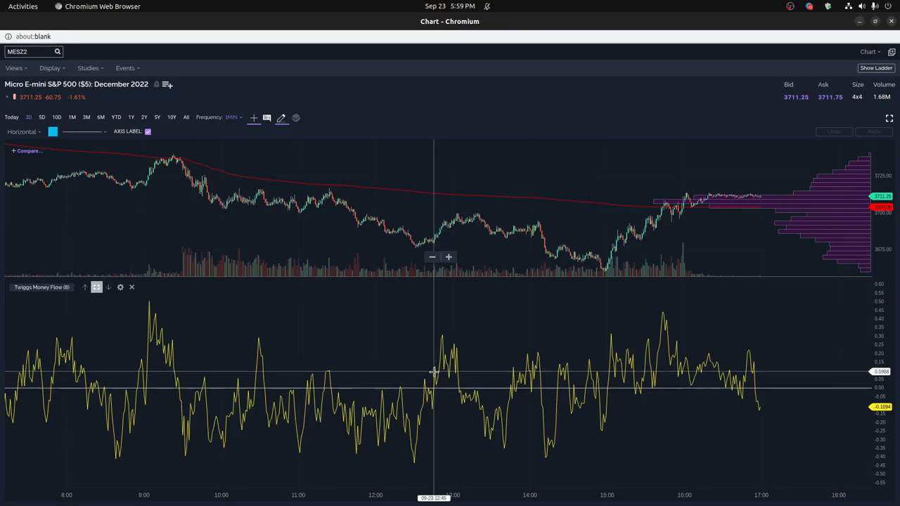
mouse_move(434, 371)
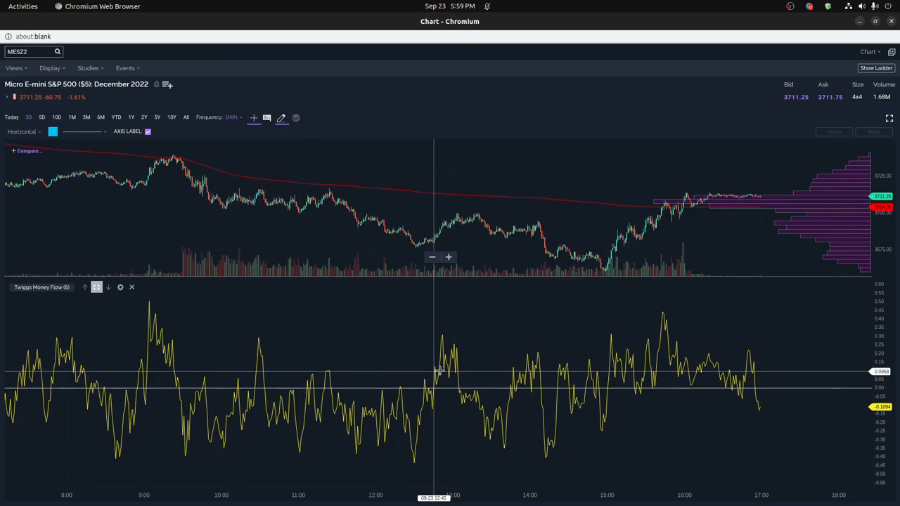
mouse_move(456, 372)
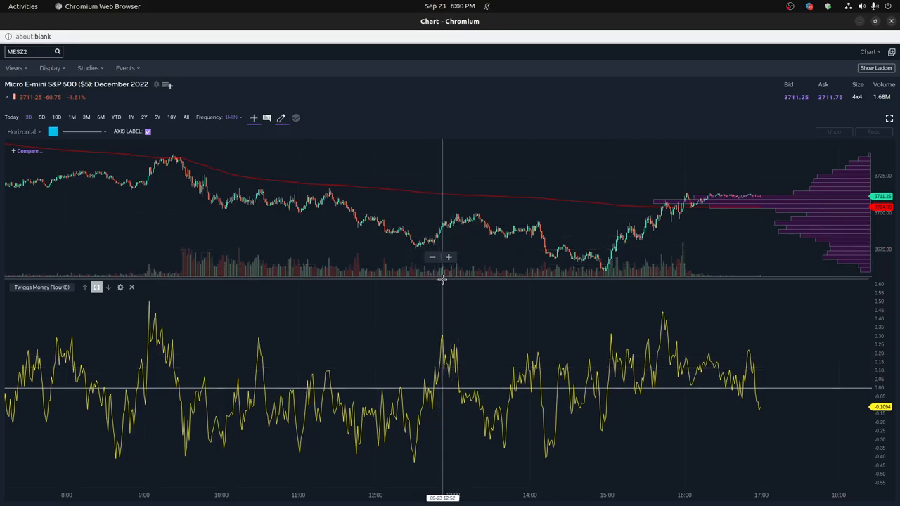
mouse_move(448, 285)
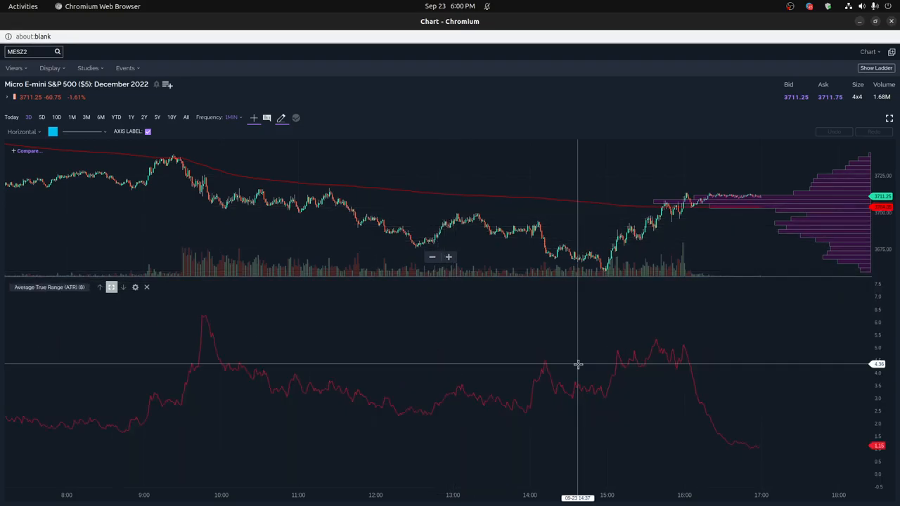
mouse_move(210, 323)
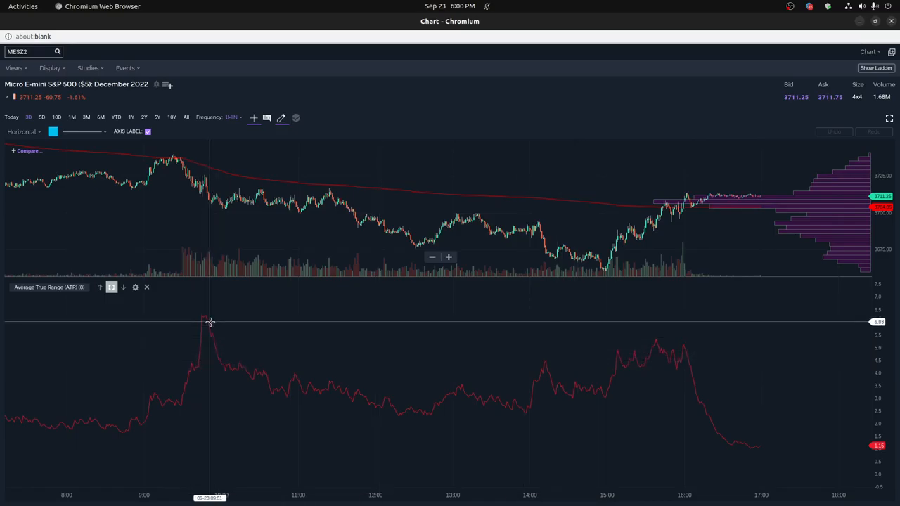
mouse_move(633, 346)
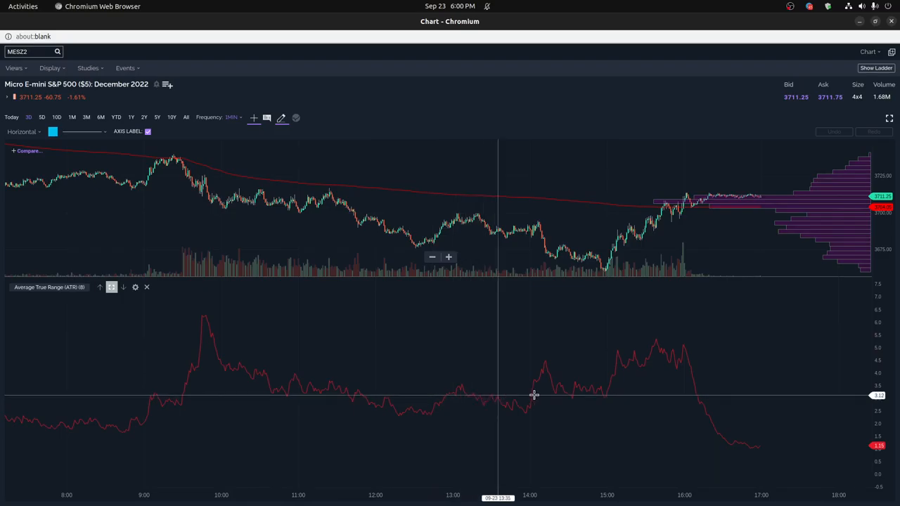
mouse_move(549, 386)
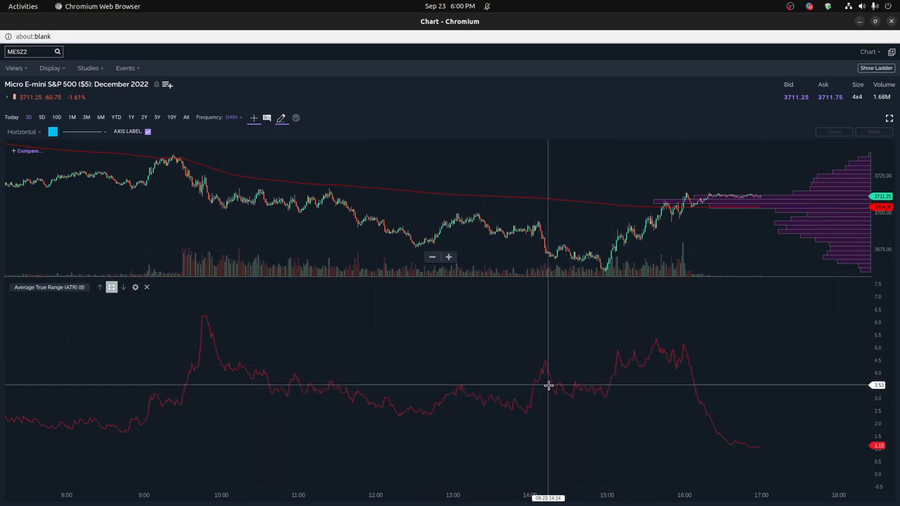
mouse_move(481, 386)
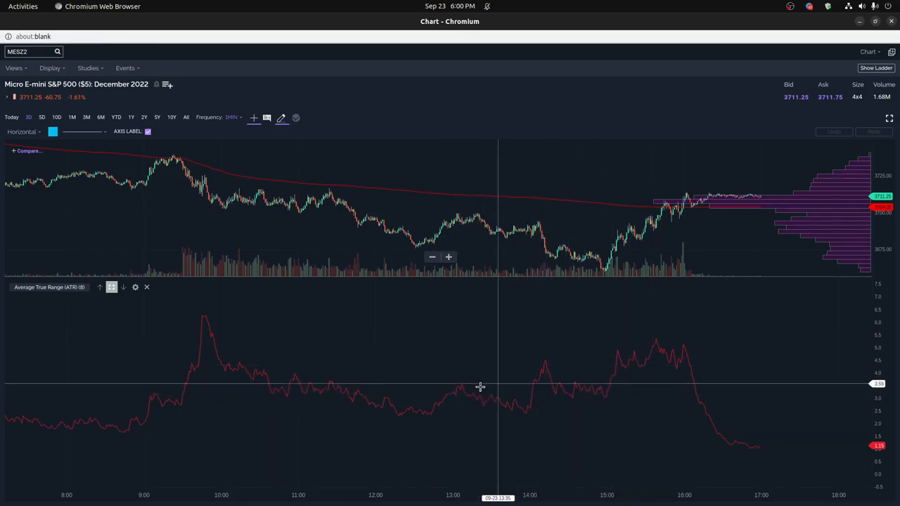
mouse_move(447, 359)
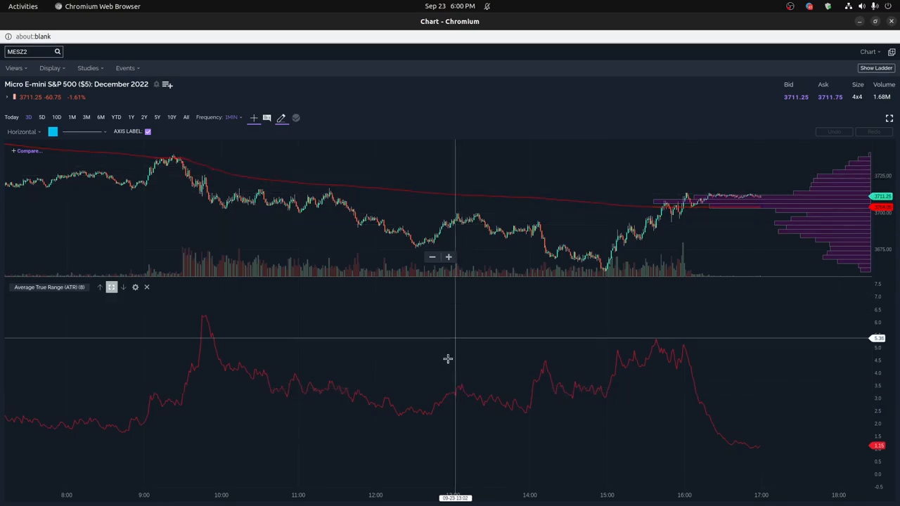
mouse_move(458, 384)
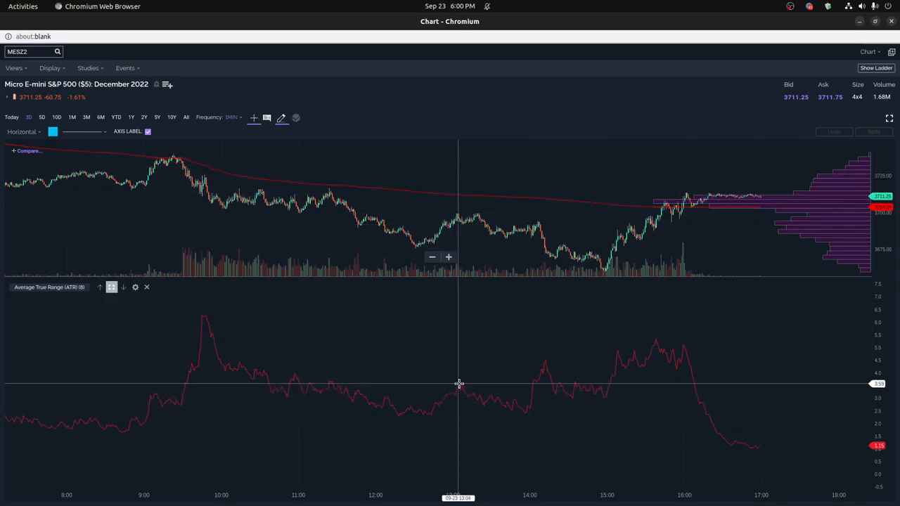
mouse_move(528, 228)
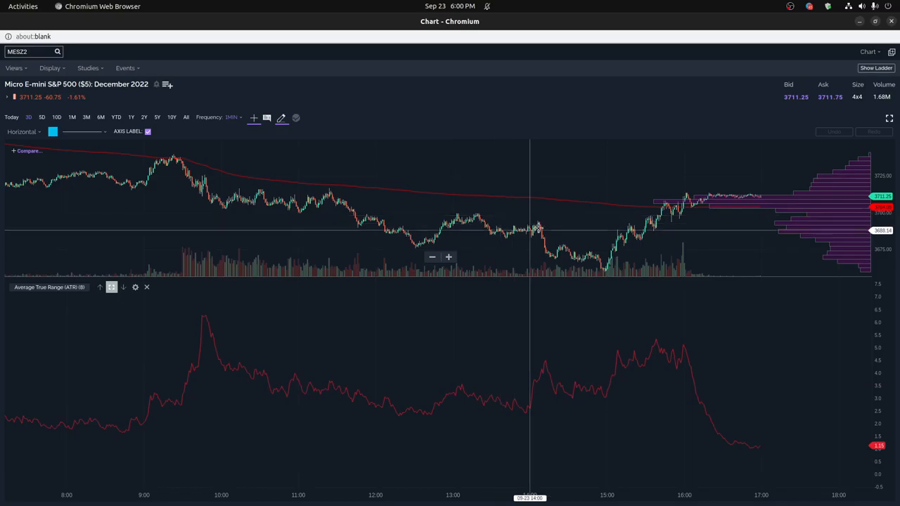
mouse_move(540, 226)
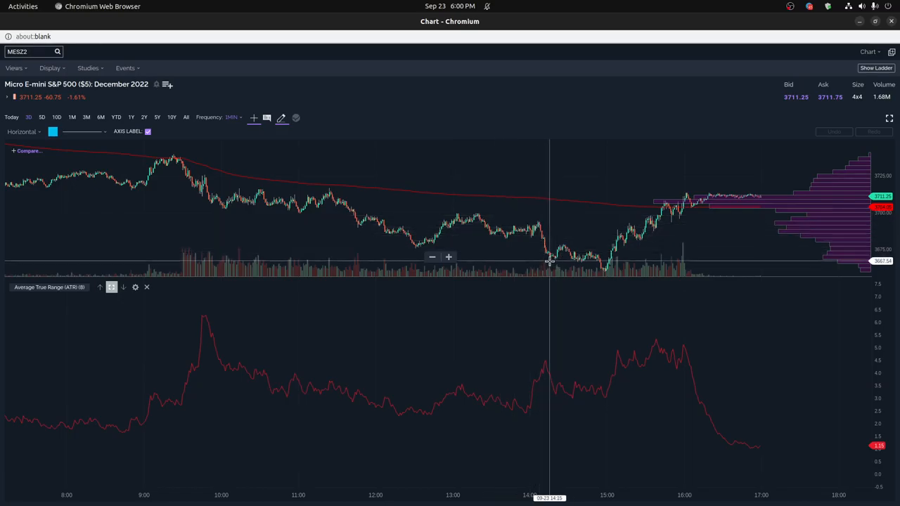
mouse_move(546, 253)
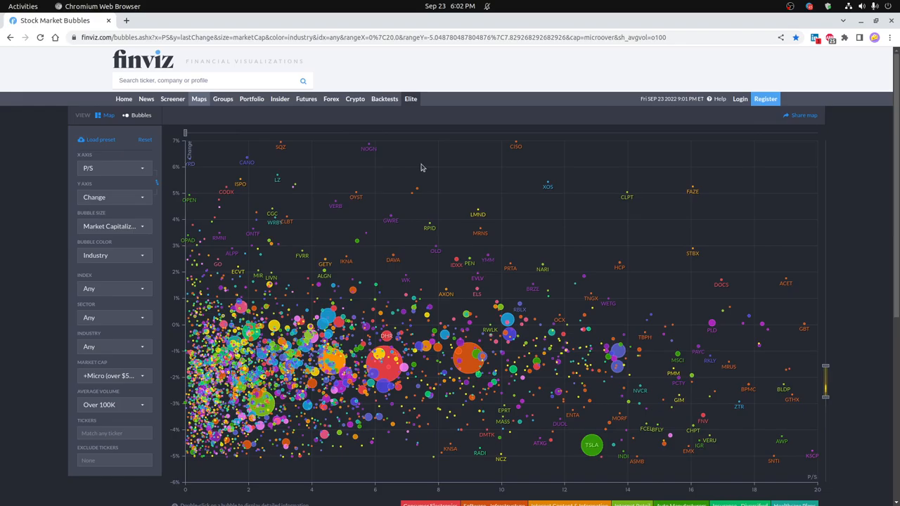
mouse_move(418, 180)
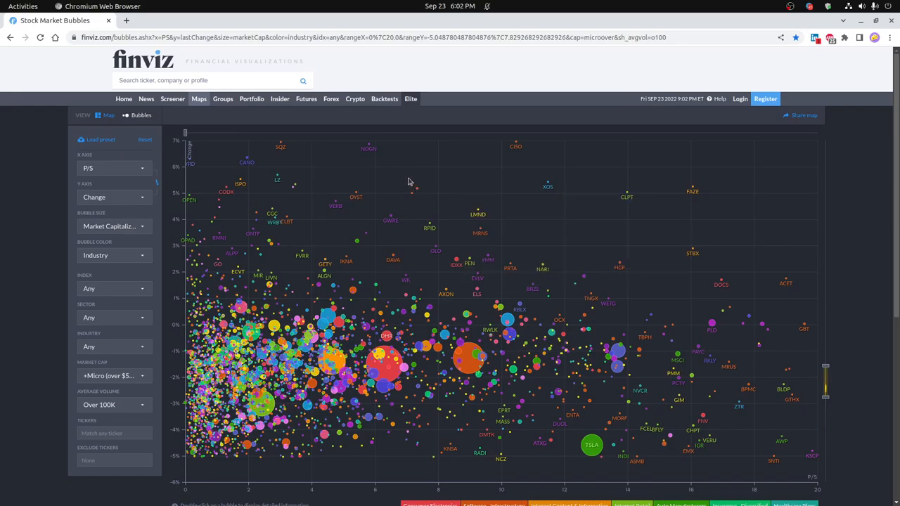
mouse_move(317, 411)
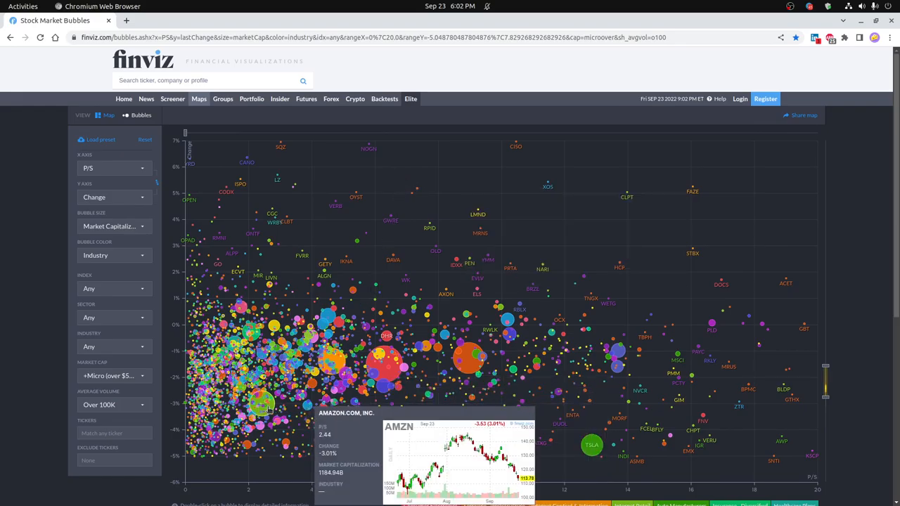
mouse_move(569, 449)
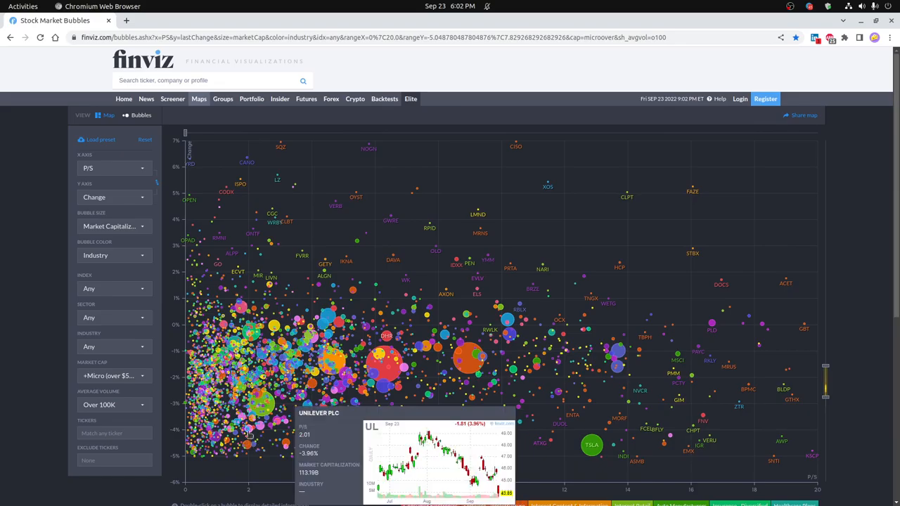
mouse_move(261, 430)
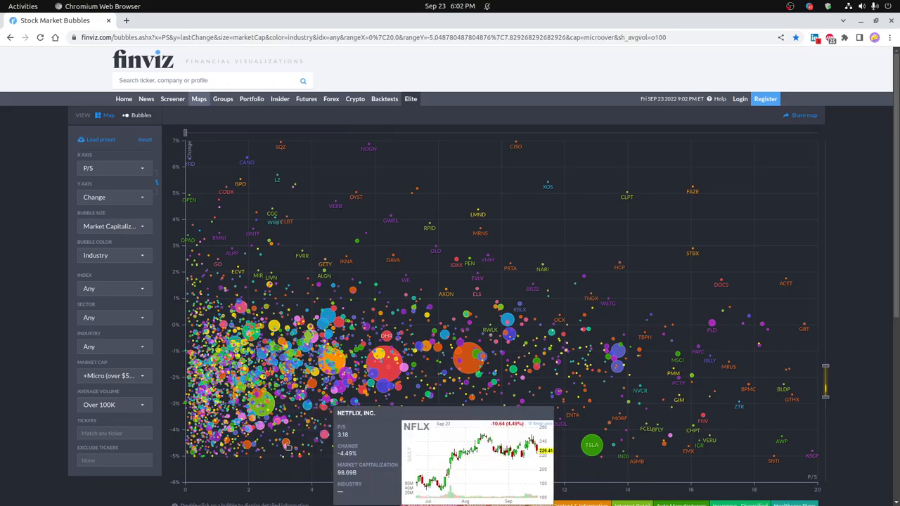
mouse_move(313, 414)
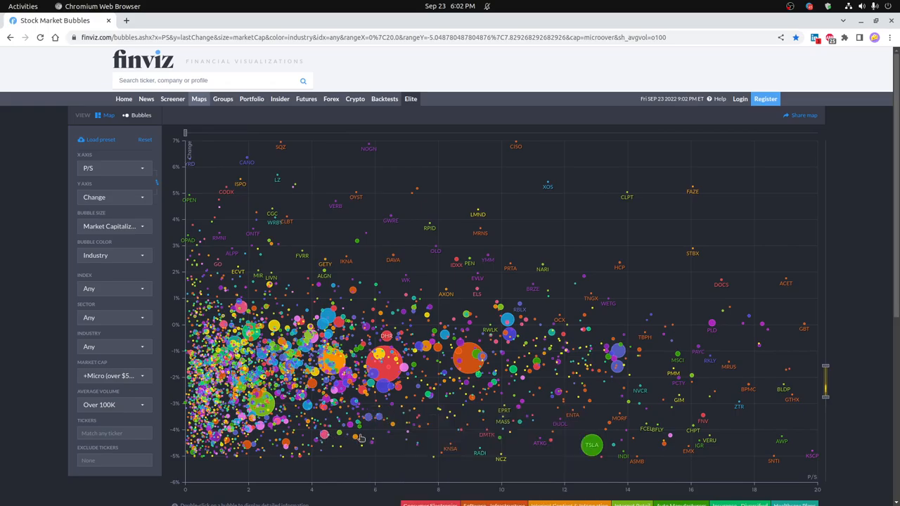
mouse_move(400, 468)
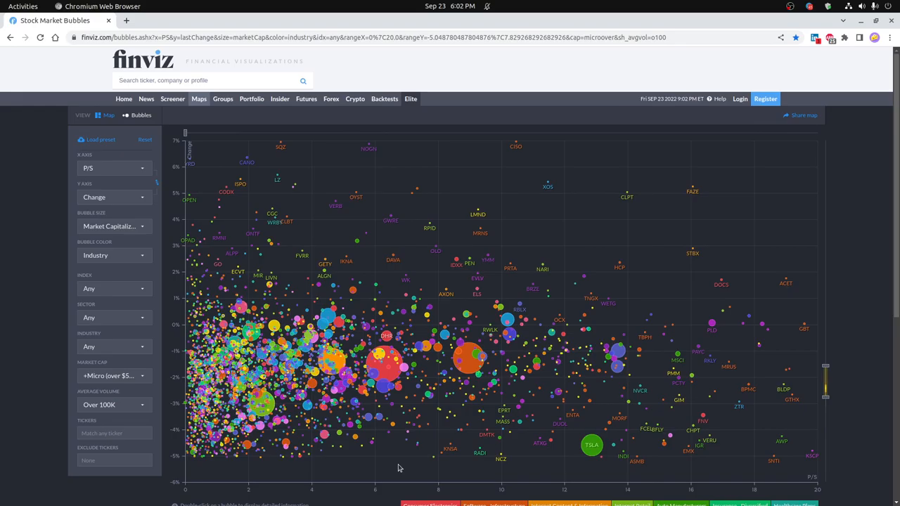
mouse_move(419, 389)
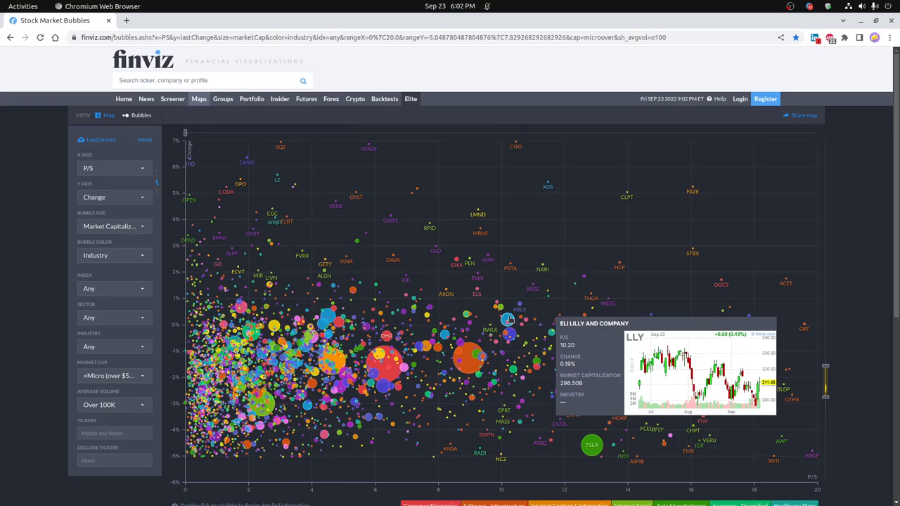
mouse_move(467, 315)
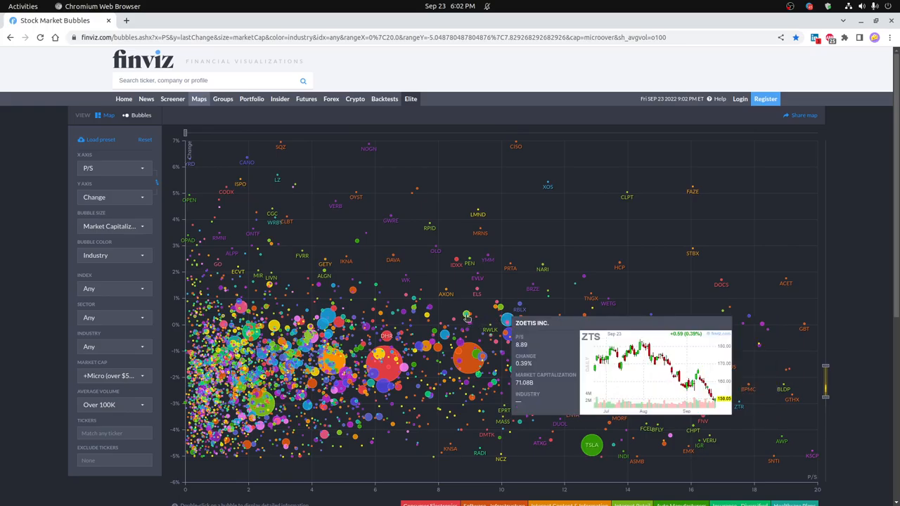
mouse_move(466, 318)
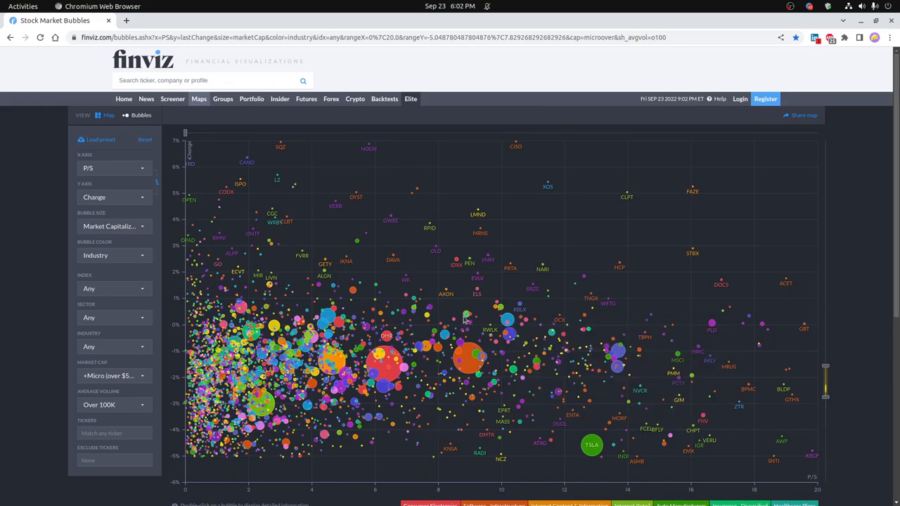
mouse_move(444, 335)
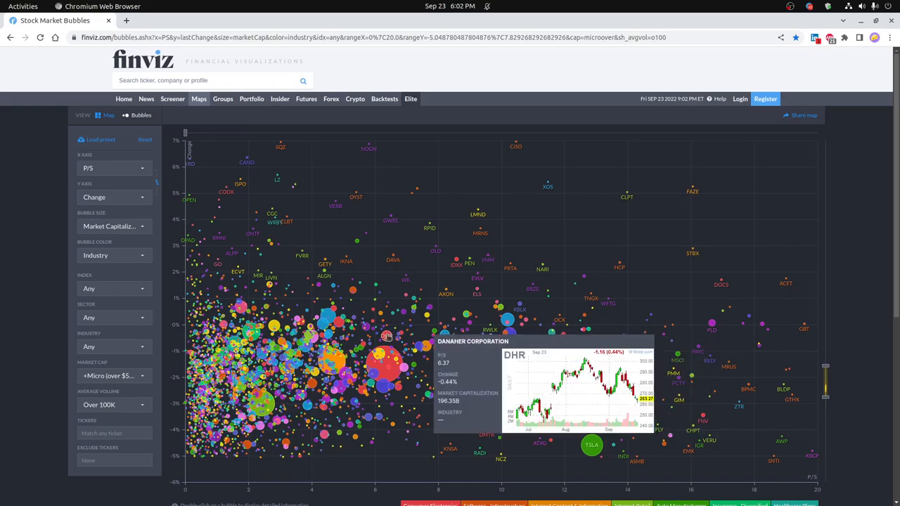
mouse_move(335, 315)
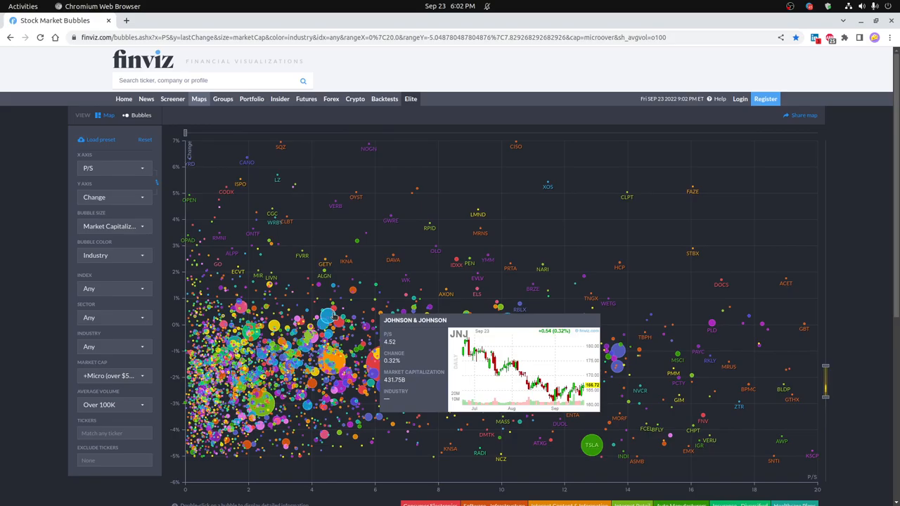
mouse_move(385, 306)
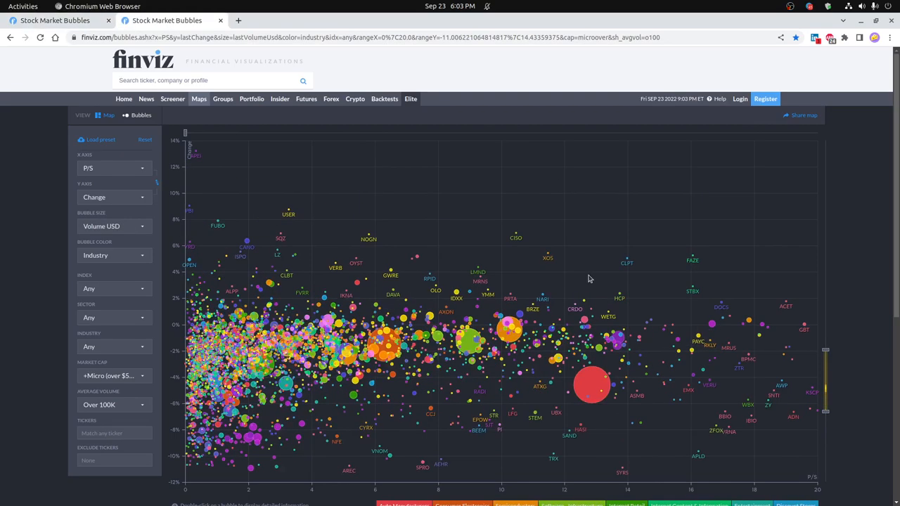
mouse_move(592, 388)
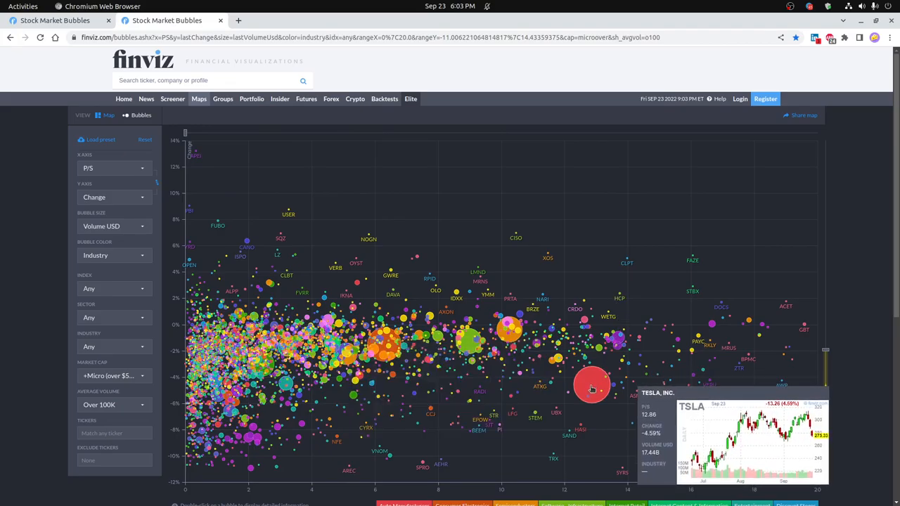
mouse_move(385, 349)
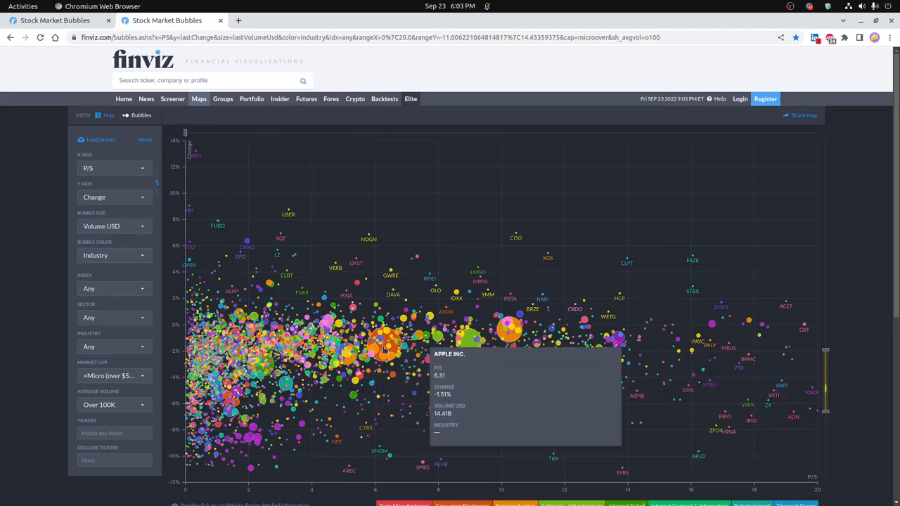
mouse_move(386, 351)
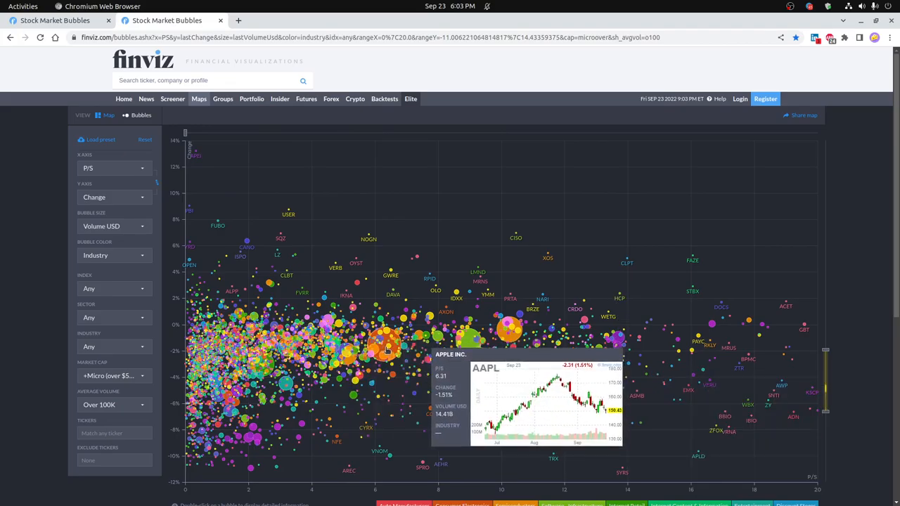
mouse_move(467, 345)
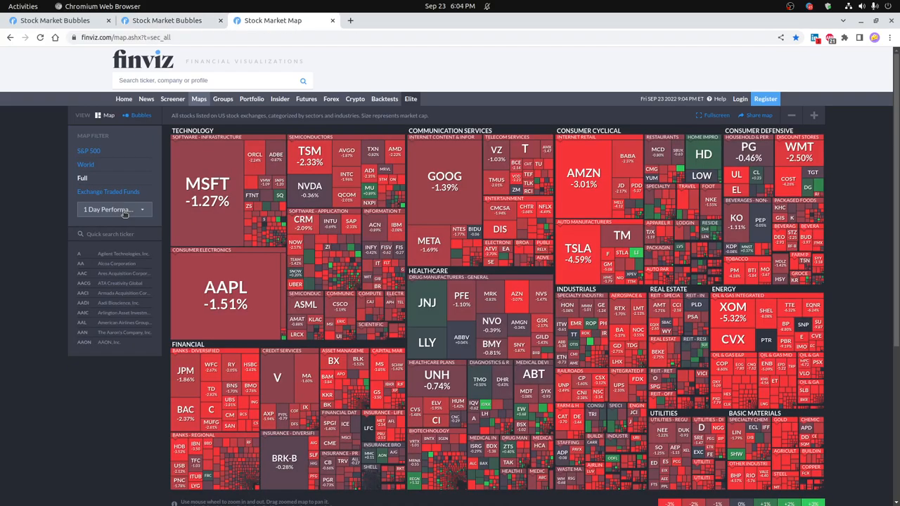
mouse_move(131, 439)
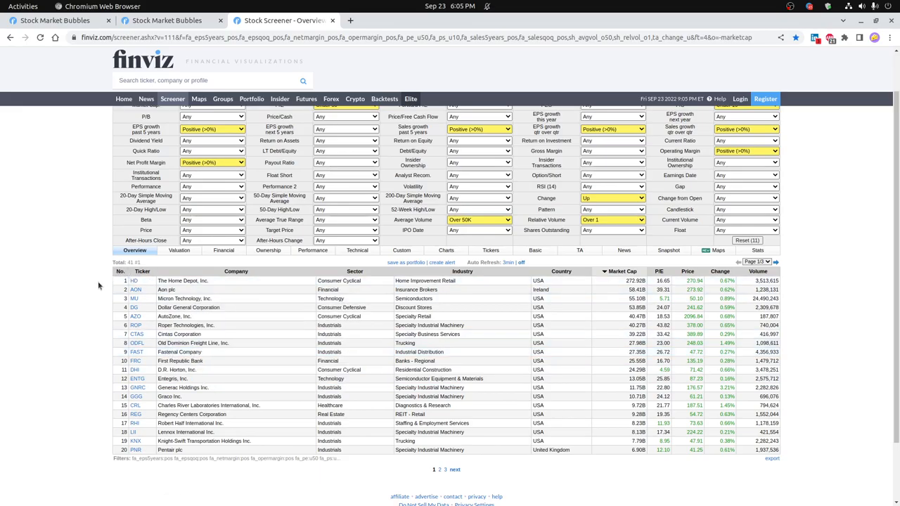
mouse_move(106, 302)
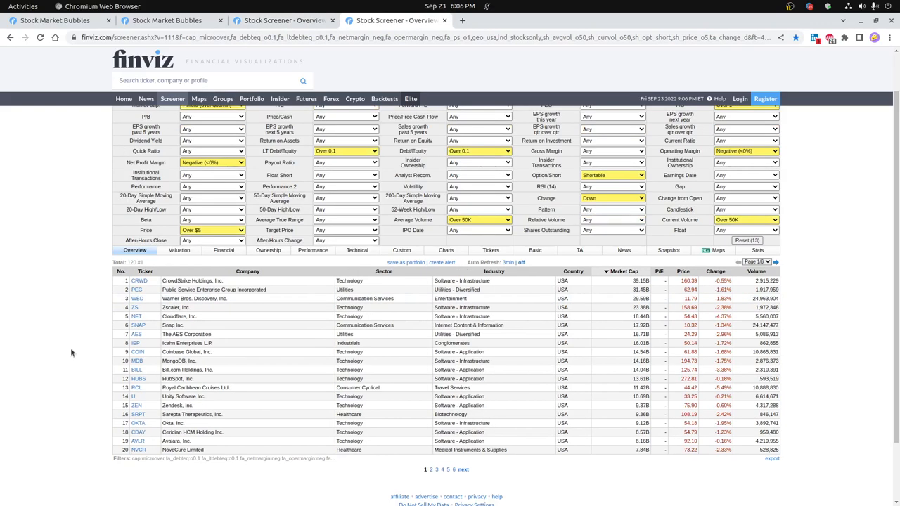
mouse_move(102, 315)
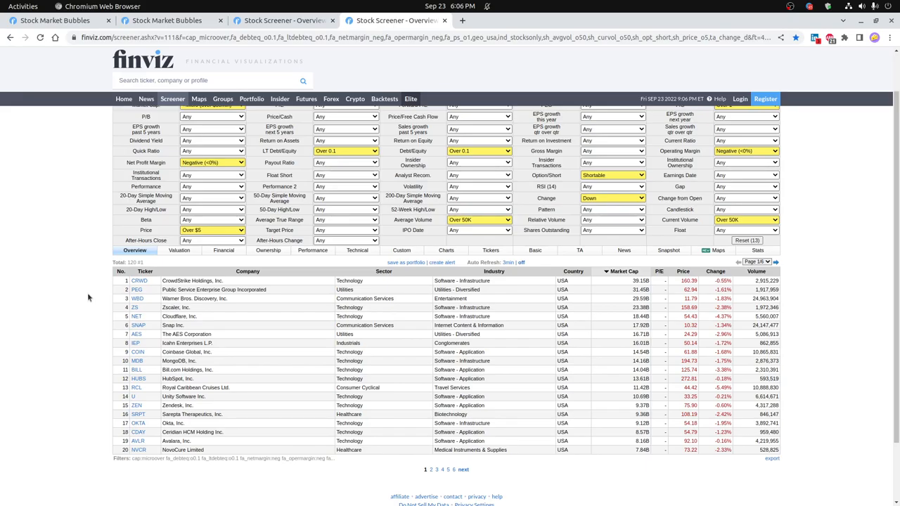
mouse_move(104, 296)
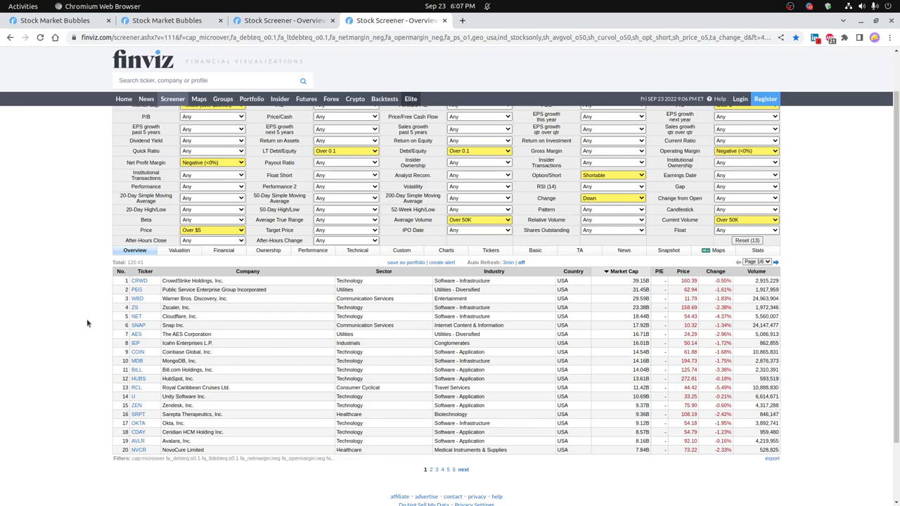
- Reopen the Finviz P/S-versus-change bubbles chart sized by market capitalization
left_click(503, 22)
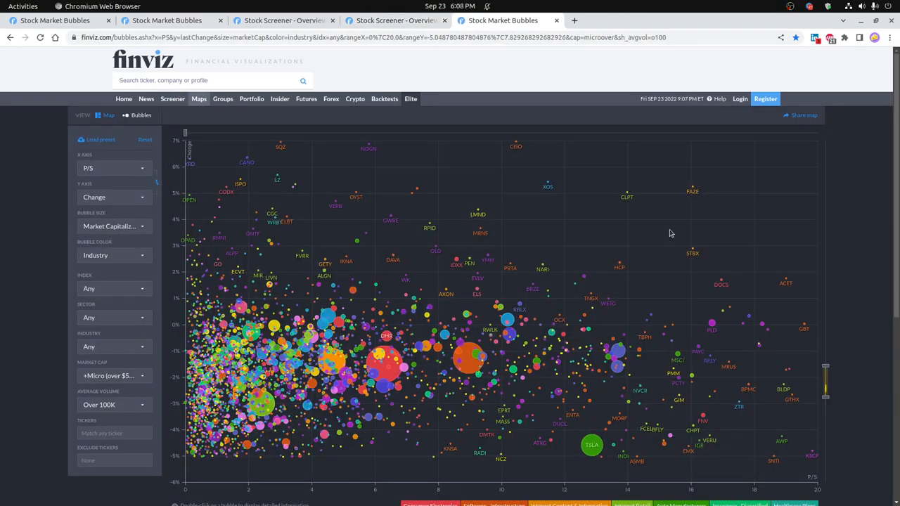
mouse_move(591, 444)
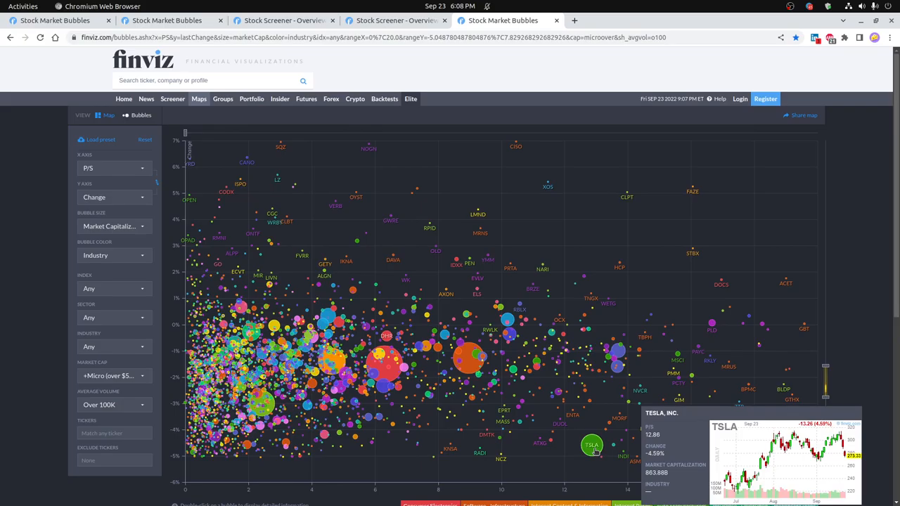
mouse_move(612, 414)
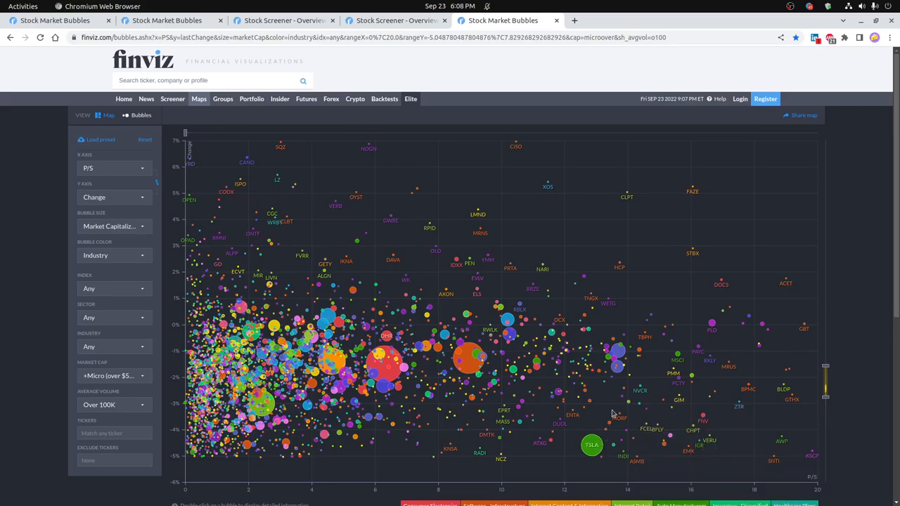
mouse_move(617, 368)
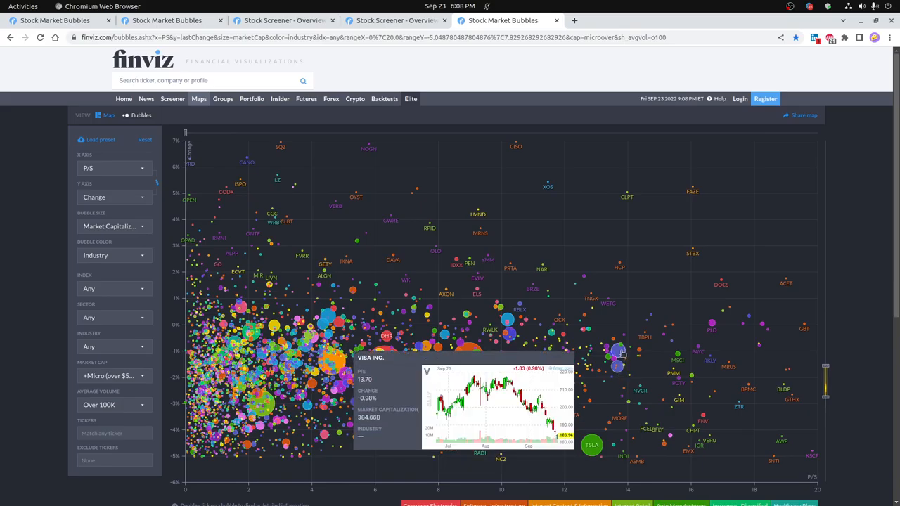
mouse_move(508, 323)
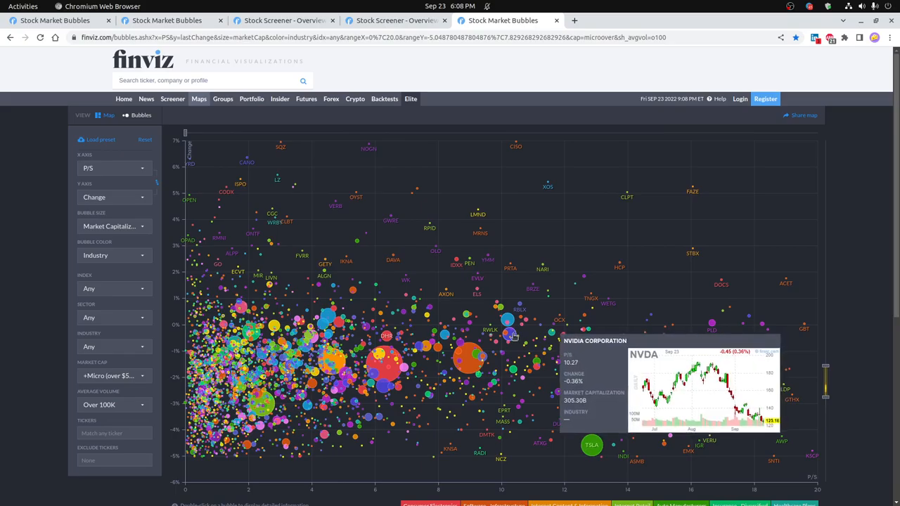
mouse_move(470, 365)
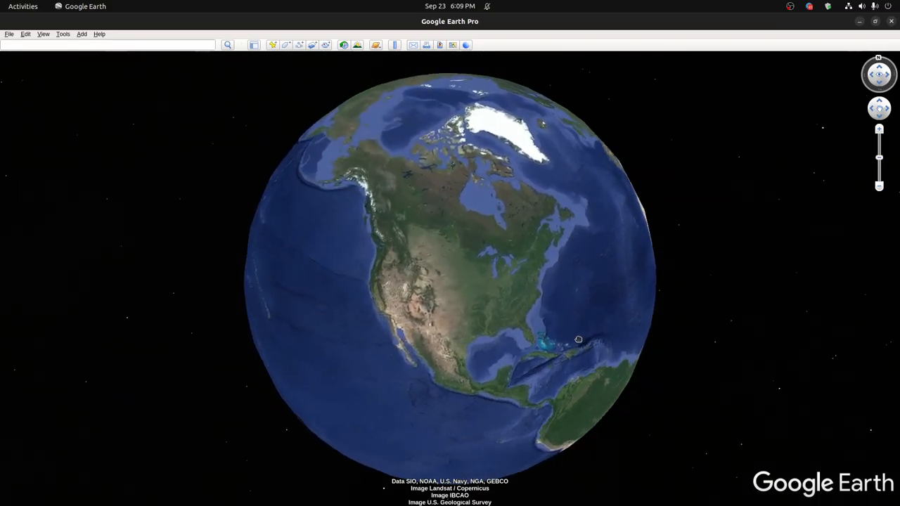
- Spin the globe from North America past the Pacific and back to centre South America
left_click_drag(580, 339, 377, 281)
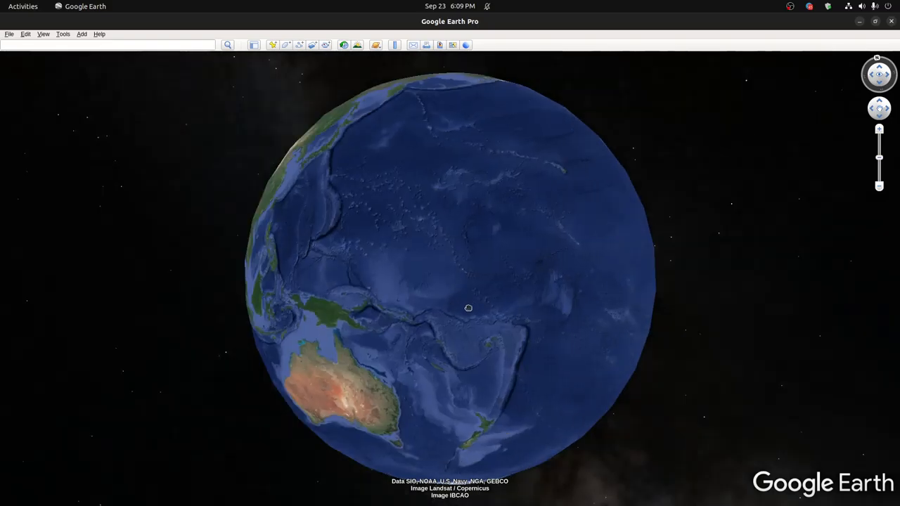
left_click_drag(470, 308, 526, 333)
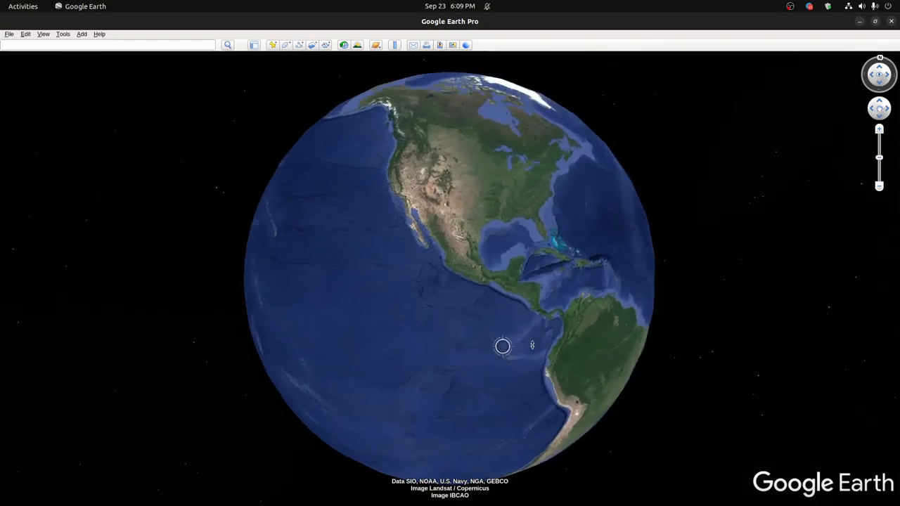
left_click_drag(503, 346, 467, 329)
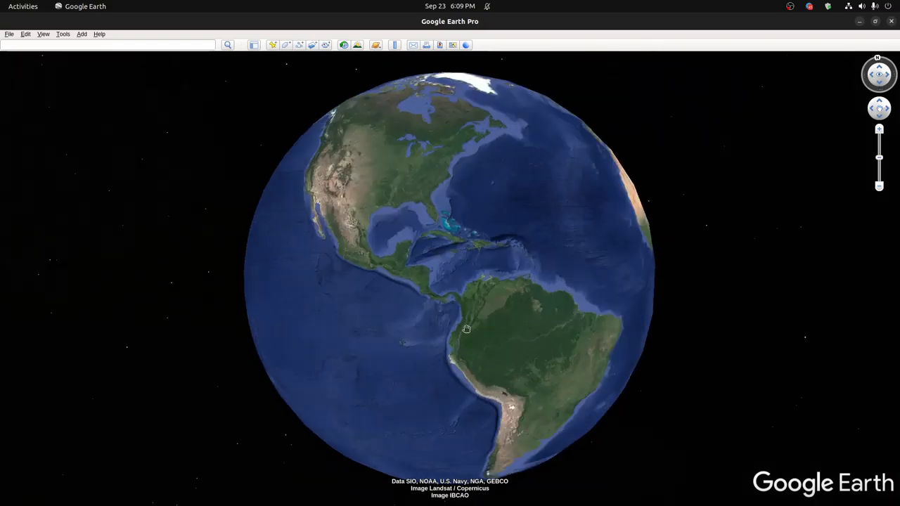